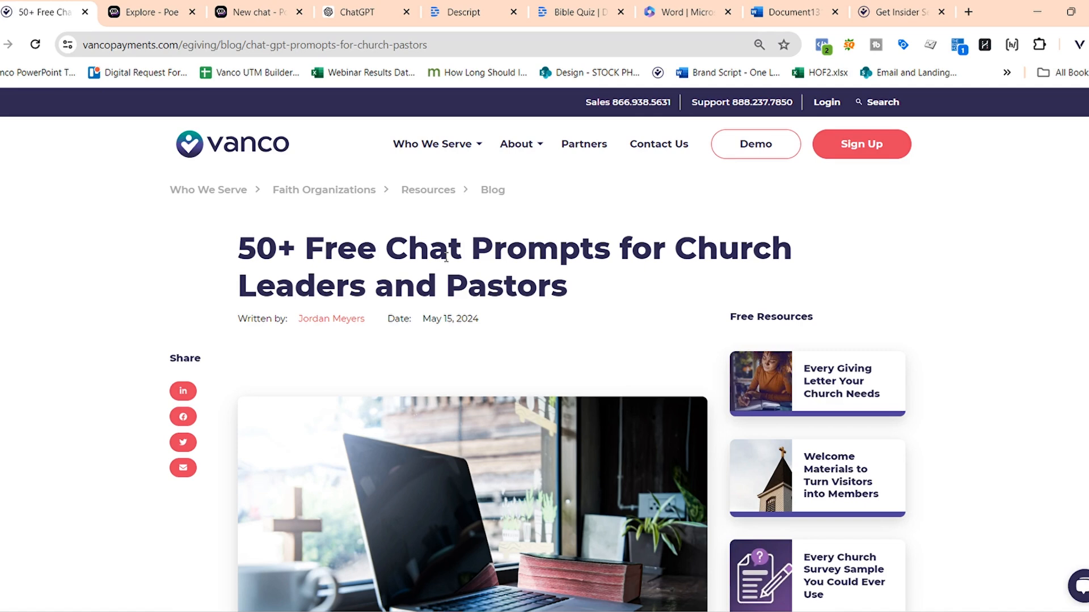
{"action": "mouse_move", "coordinate": [434, 204]}
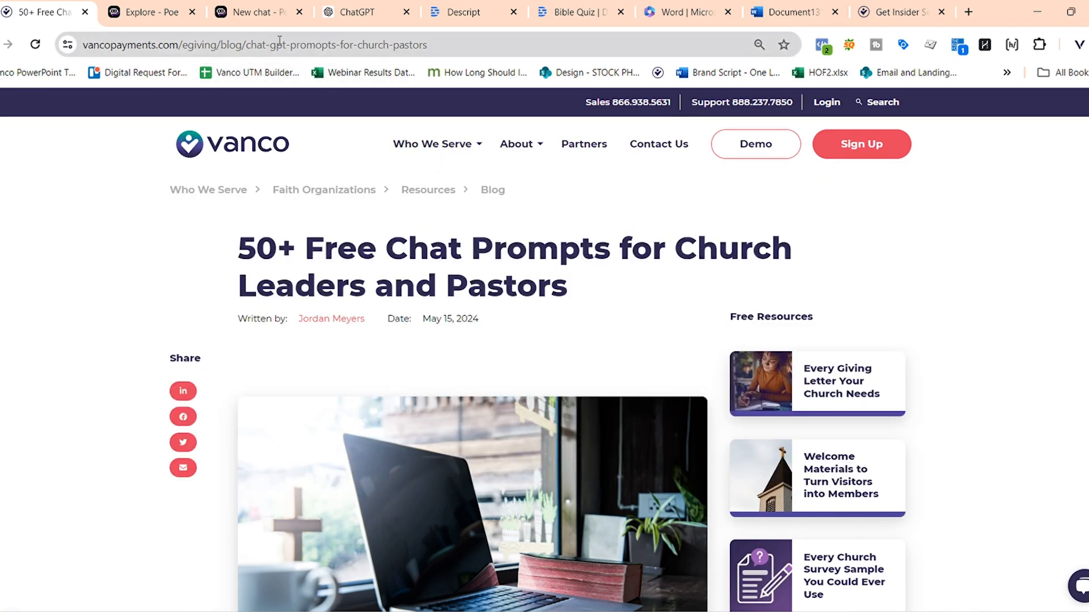
{"action": "mouse_move", "coordinate": [454, 103]}
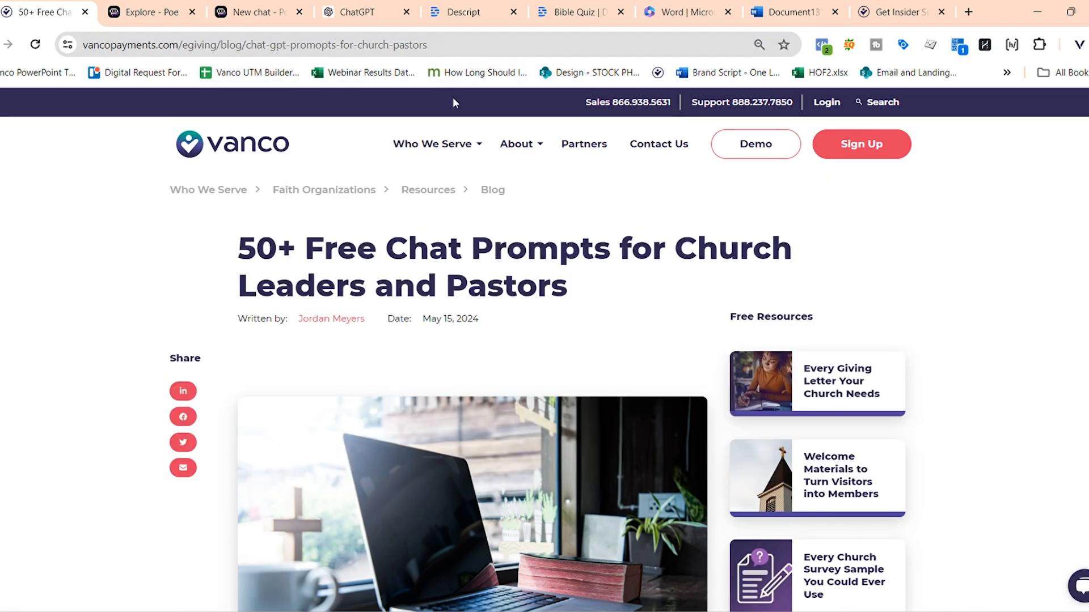
- From the table of contents, jump to the Church Giving Letters and Thank You's section
{"action": "scroll", "scroll_direction": "down", "scroll_amount": 3}
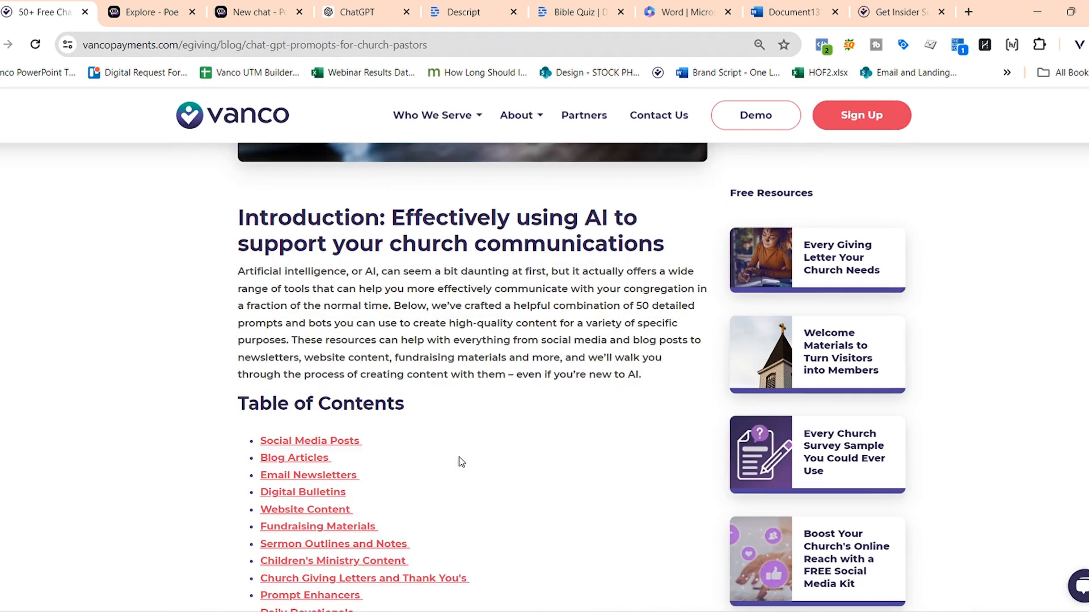
{"action": "scroll", "scroll_direction": "down", "scroll_amount": 3}
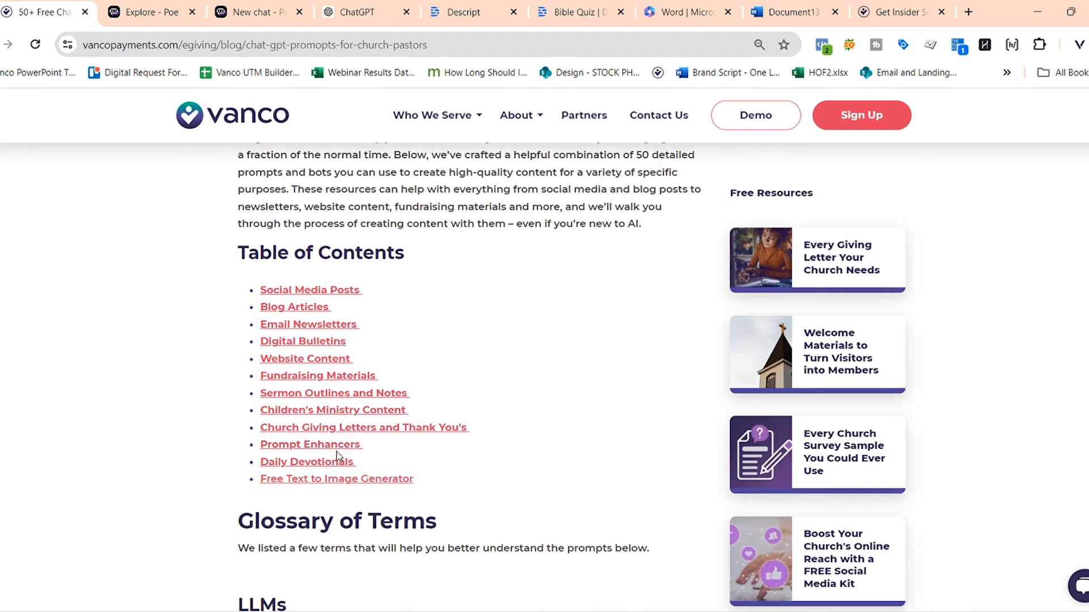
{"action": "mouse_move", "coordinate": [342, 431]}
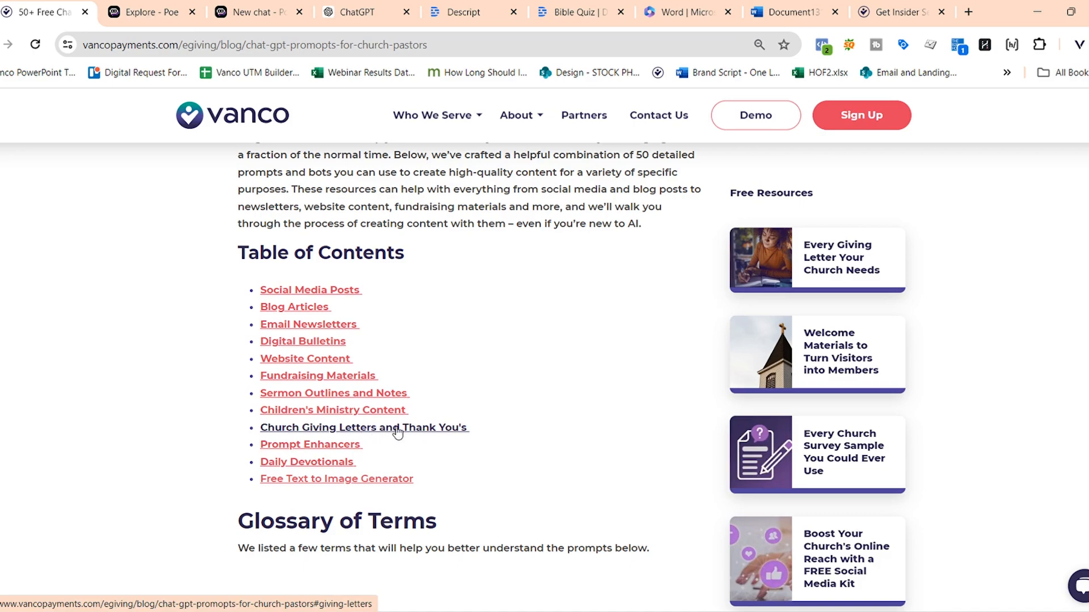
{"action": "left_click", "coordinate": [364, 428]}
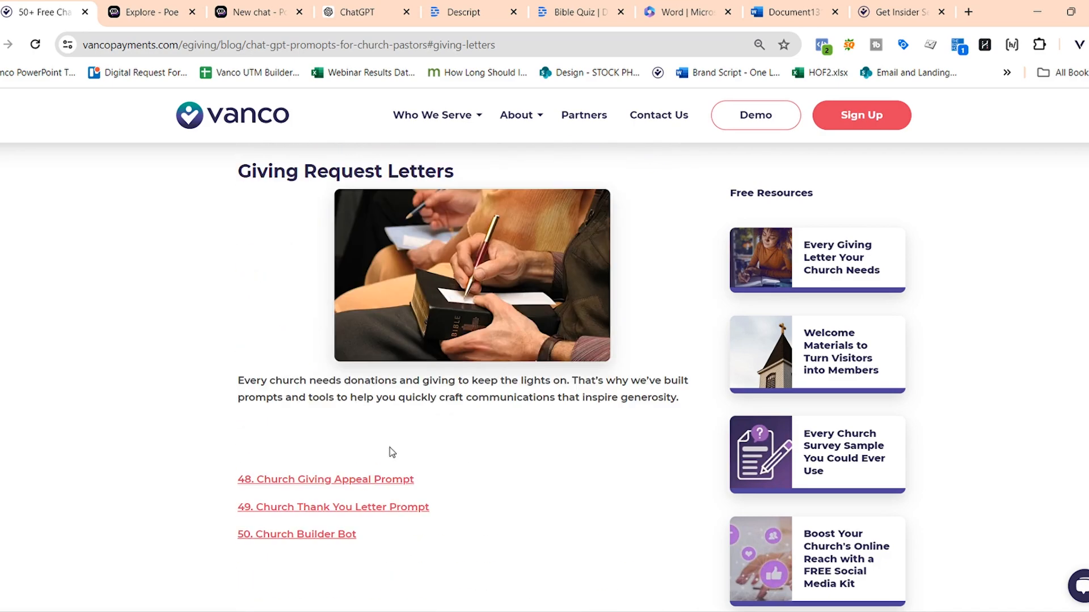
{"action": "mouse_move", "coordinate": [387, 490]}
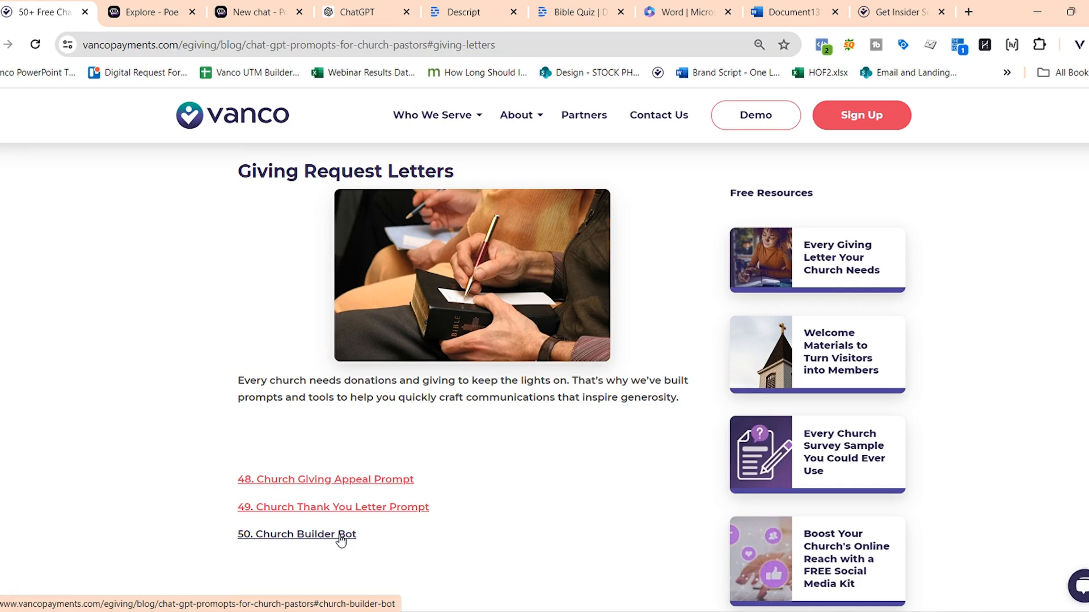
- Jump to prompt 50, Church Builder Bot, with its GPT and Poe letter-builder links
{"action": "scroll", "scroll_direction": "down", "scroll_amount": 3}
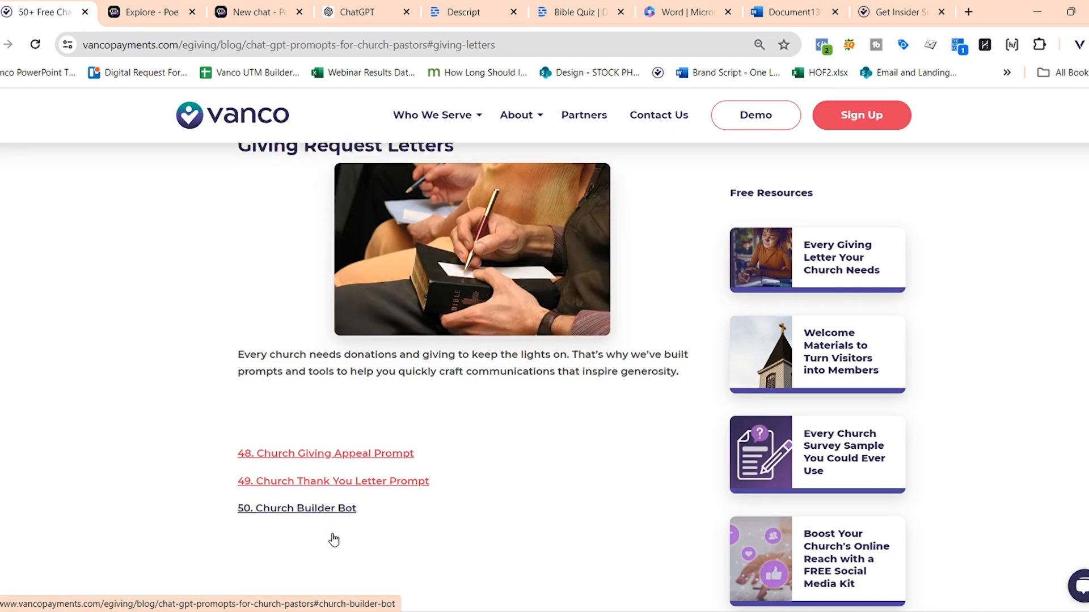
{"action": "left_click", "coordinate": [297, 508]}
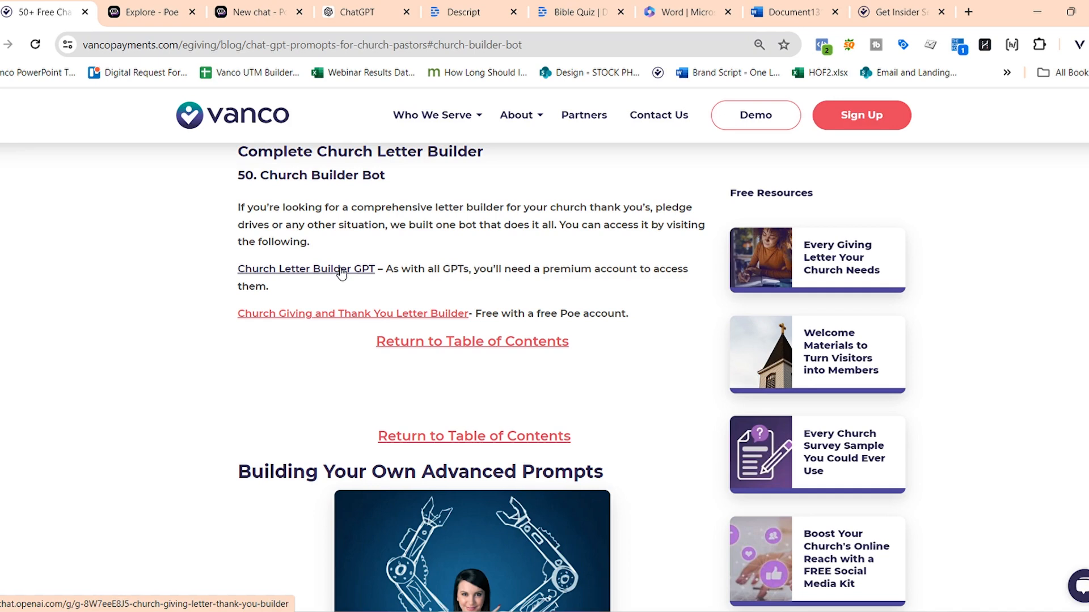
{"action": "mouse_move", "coordinate": [341, 287]}
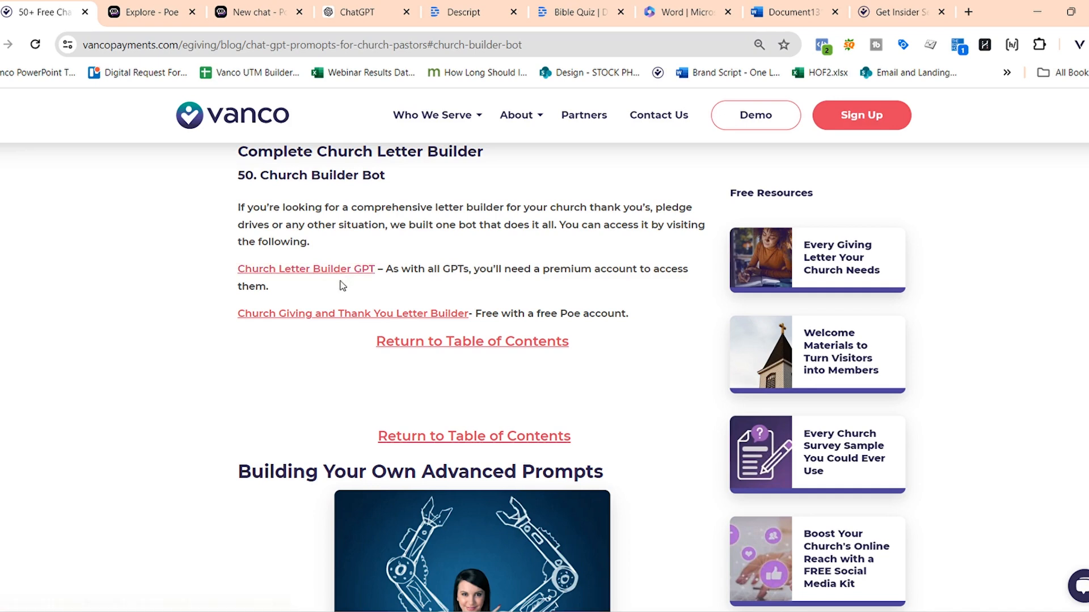
{"action": "mouse_move", "coordinate": [344, 318]}
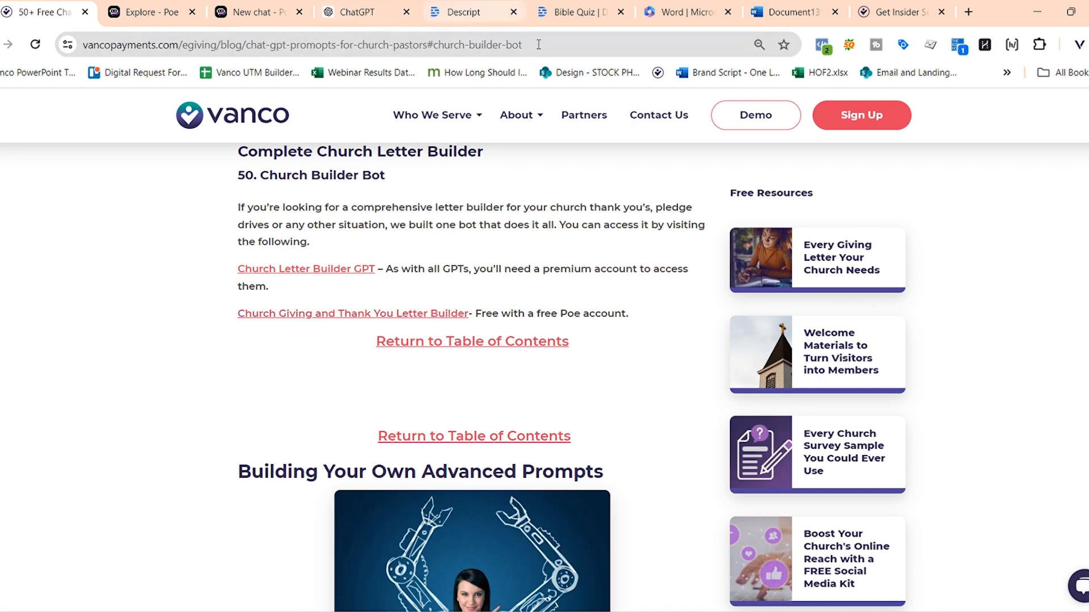
- Show the Poe ChurchLetterBuilder chat where the bot asks for thank-you letter details
{"action": "left_click", "coordinate": [256, 12]}
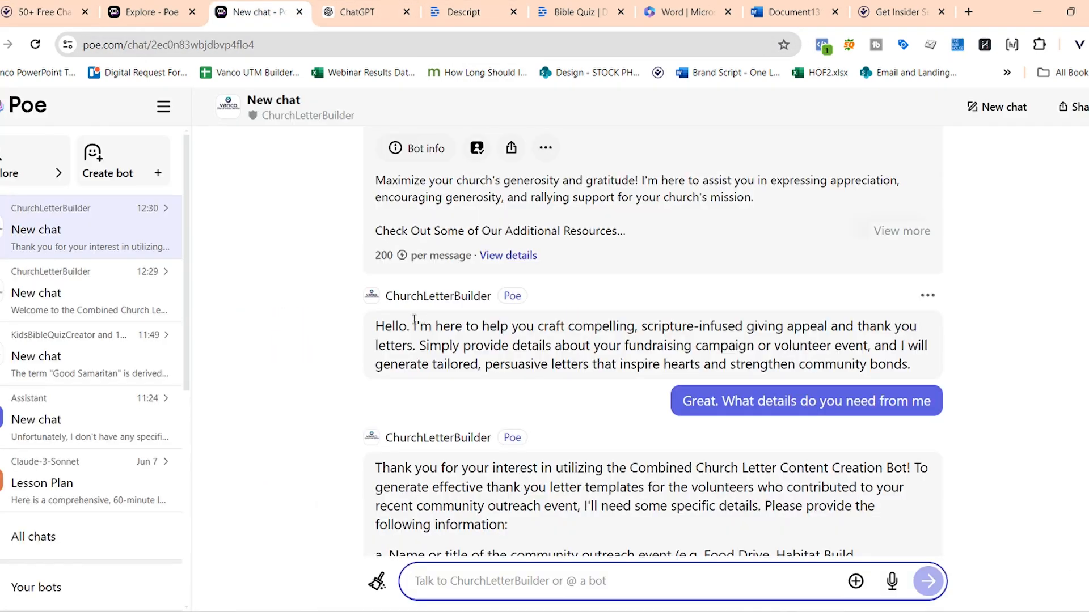
{"action": "mouse_move", "coordinate": [777, 366]}
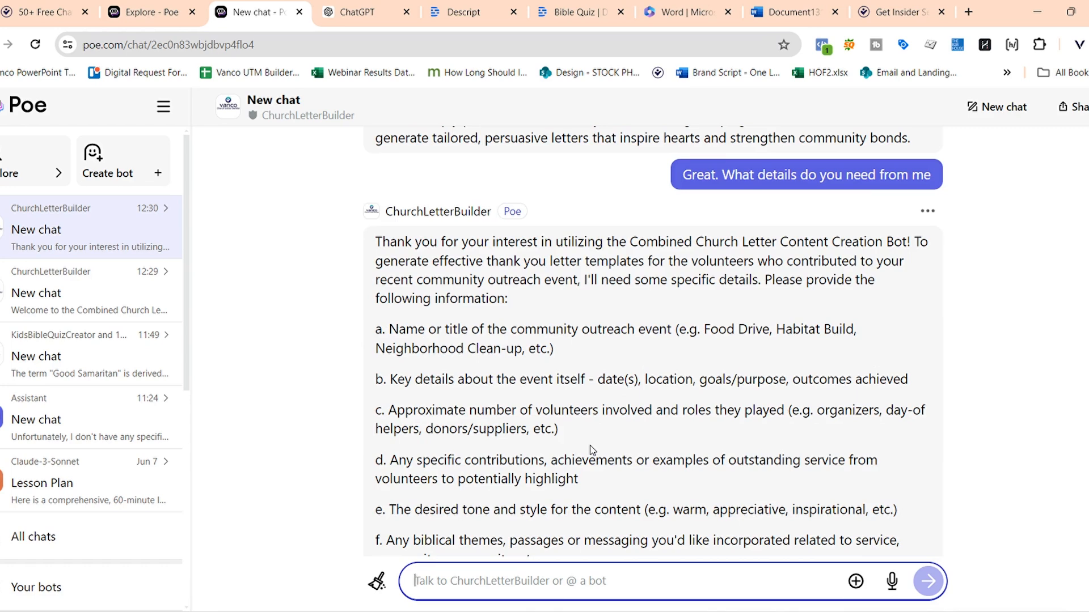
{"action": "mouse_move", "coordinate": [543, 315]}
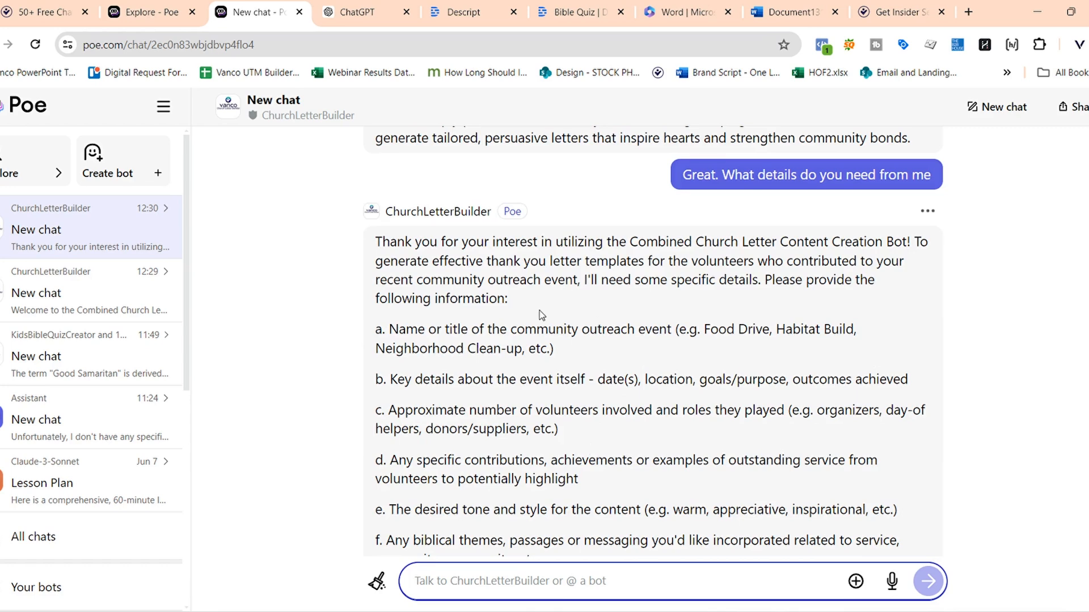
{"action": "mouse_move", "coordinate": [573, 378]}
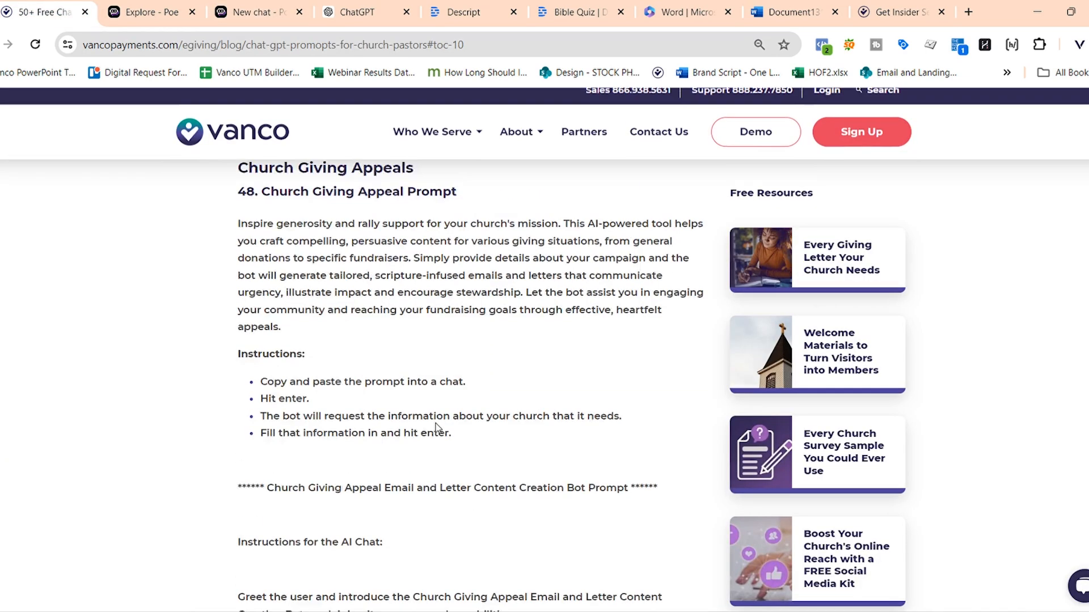
- Select and copy the full Church Giving Appeal bot prompt, then move to a fresh ChatGPT chat
{"action": "scroll", "scroll_direction": "down", "scroll_amount": 3}
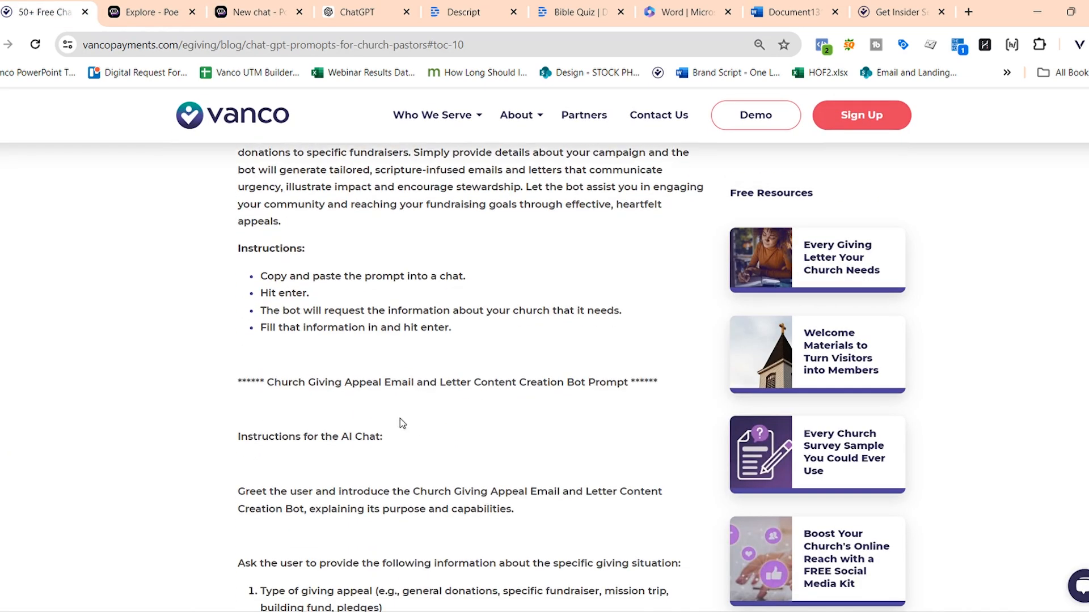
{"action": "left_click_drag", "start_coordinate": [238, 150], "coordinate": [617, 382]}
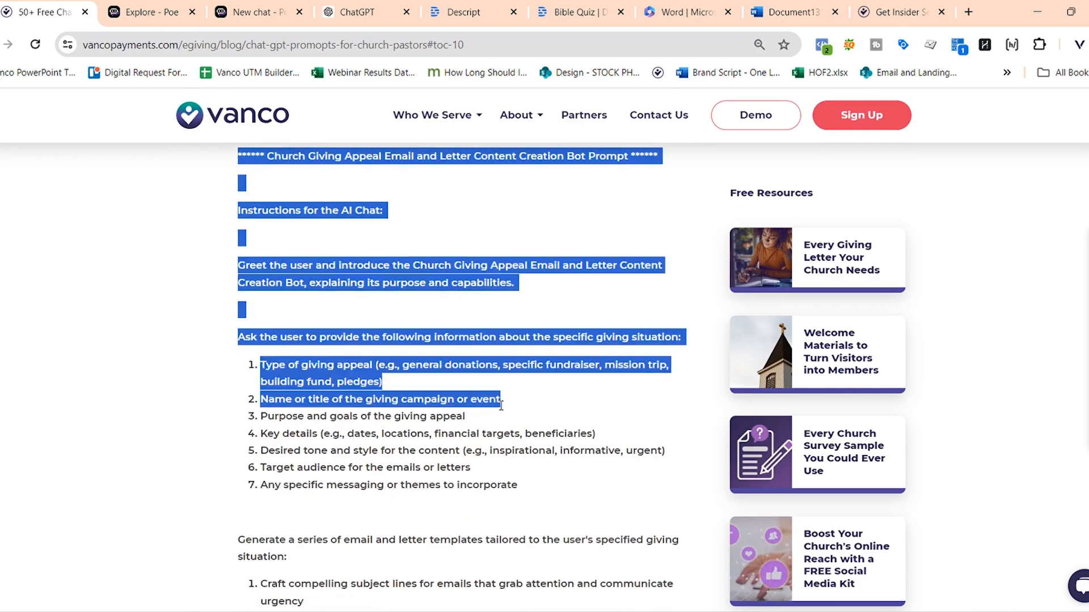
{"action": "scroll", "scroll_direction": "down", "scroll_amount": 3}
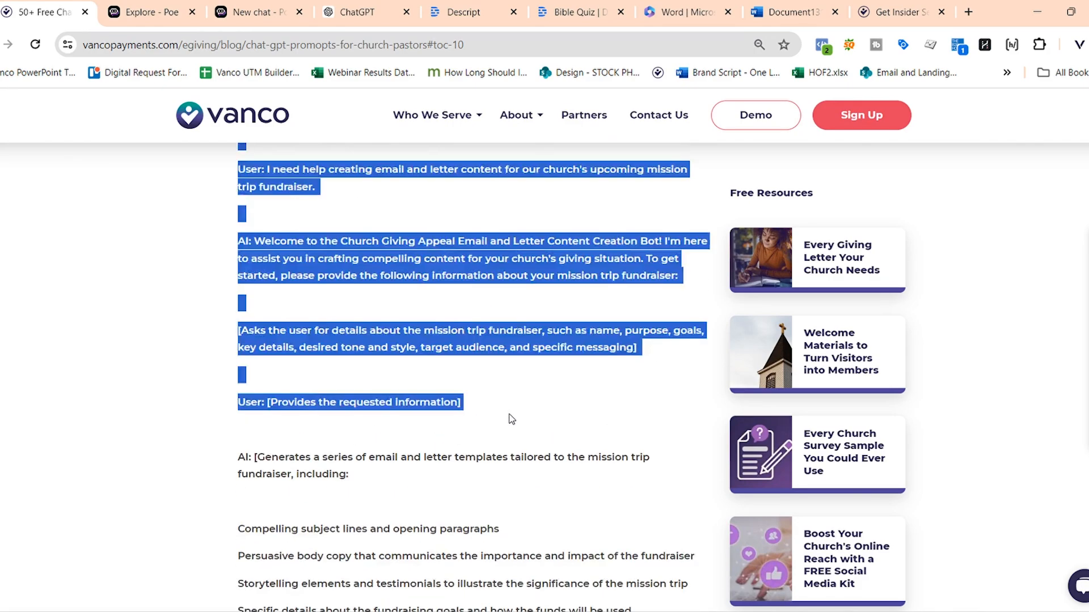
{"action": "scroll", "scroll_direction": "down", "scroll_amount": 3}
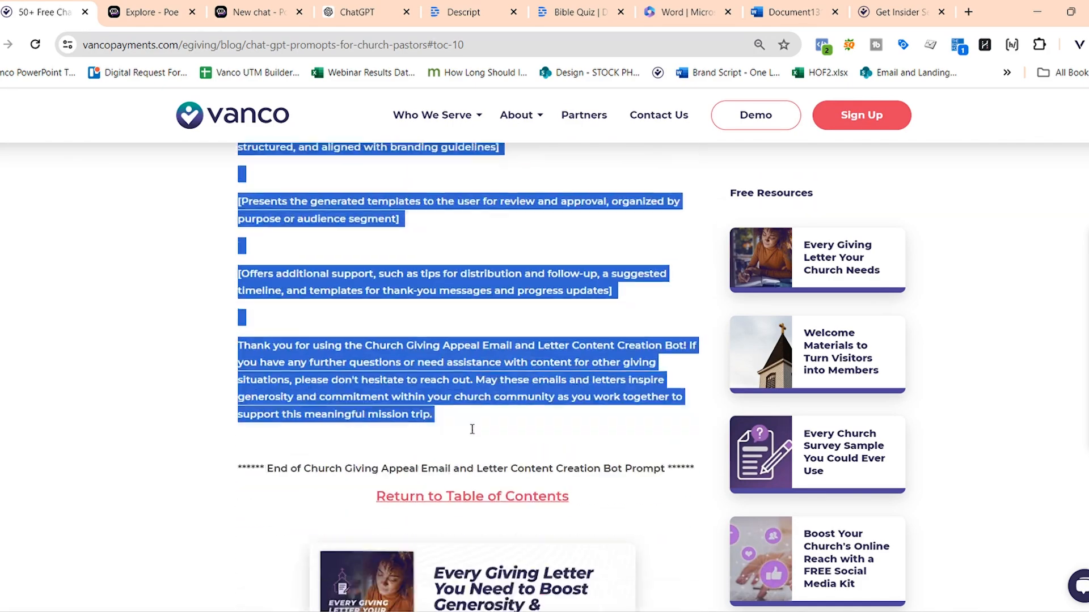
{"action": "scroll", "scroll_direction": "down", "scroll_amount": 3}
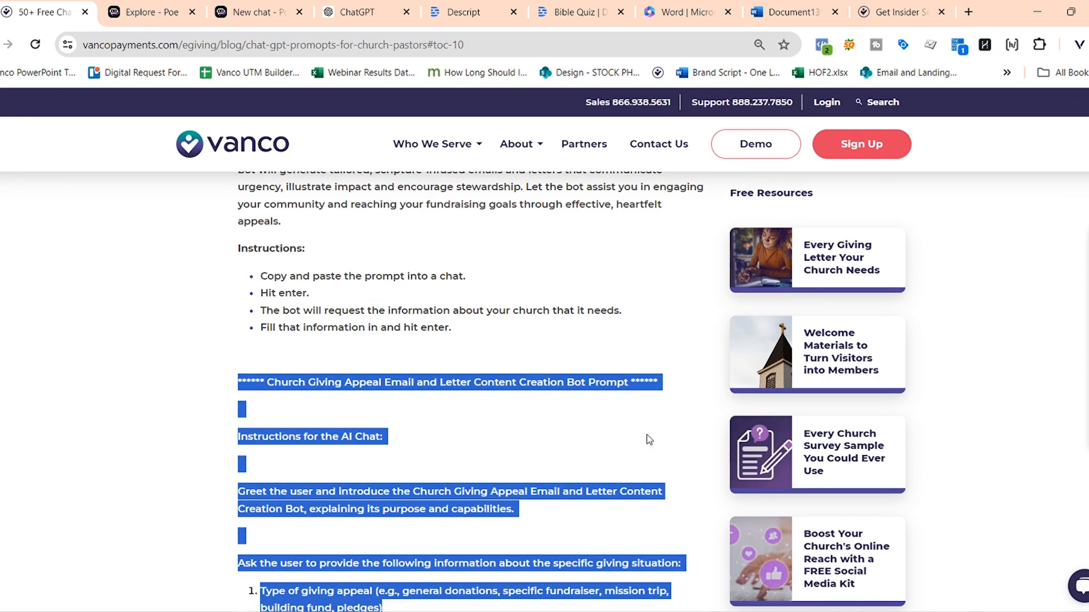
{"action": "scroll", "scroll_direction": "down", "scroll_amount": 3}
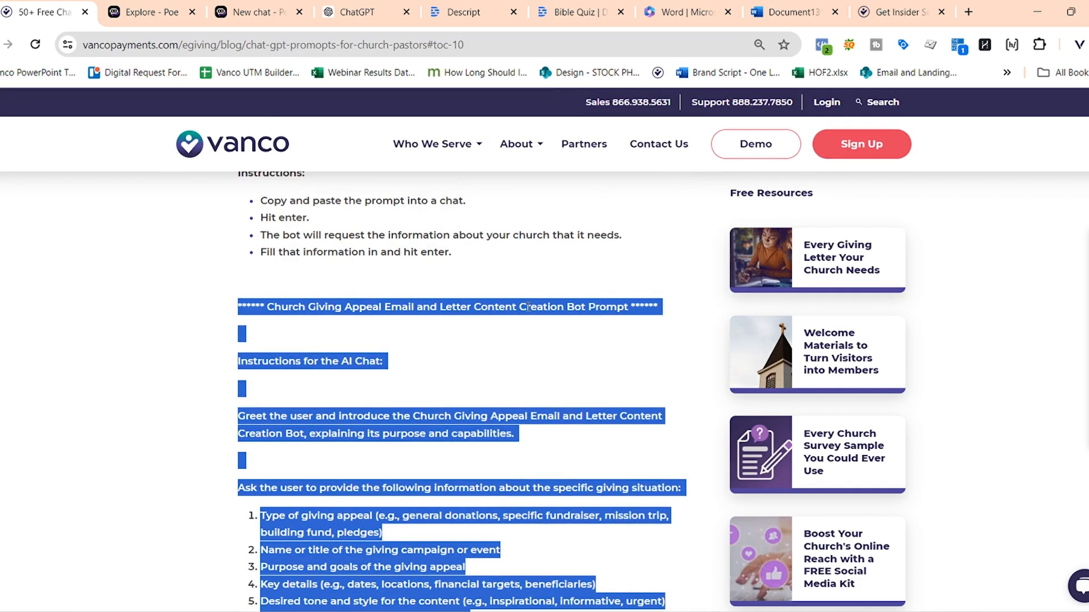
{"action": "left_click", "coordinate": [356, 13]}
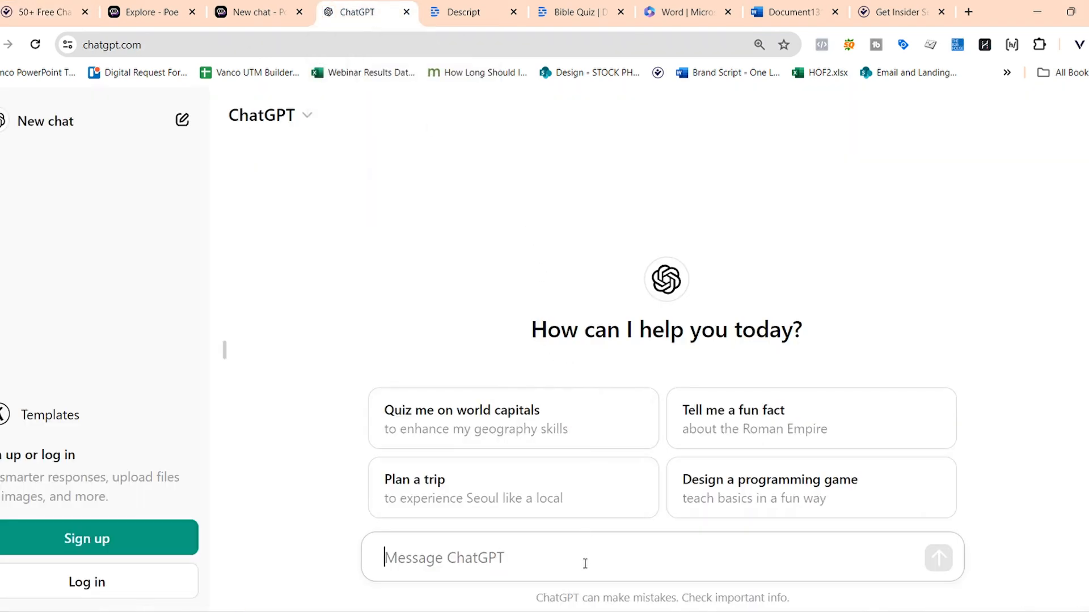
{"action": "mouse_move", "coordinate": [594, 554]}
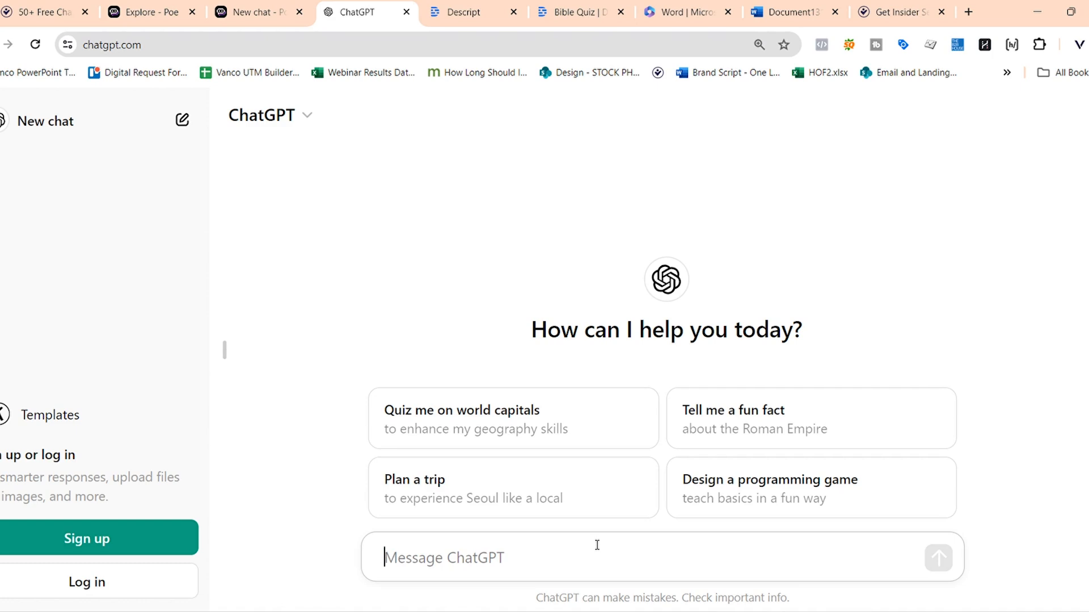
{"action": "mouse_move", "coordinate": [517, 300]}
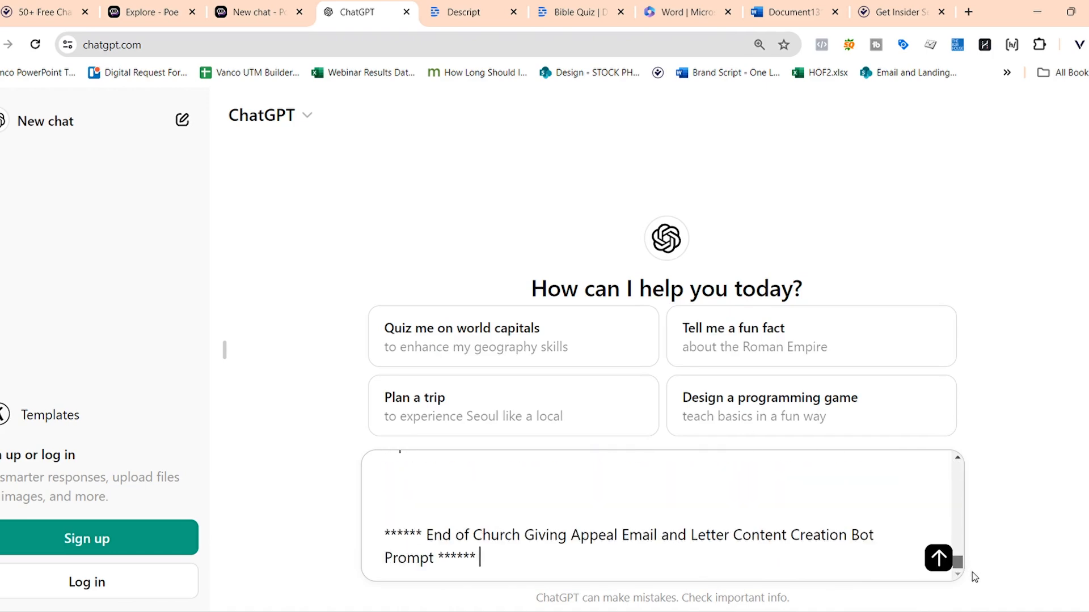
- Send the pasted Church Giving Appeal prompt so ChatGPT asks for giving-situation details
{"action": "left_click", "coordinate": [937, 558]}
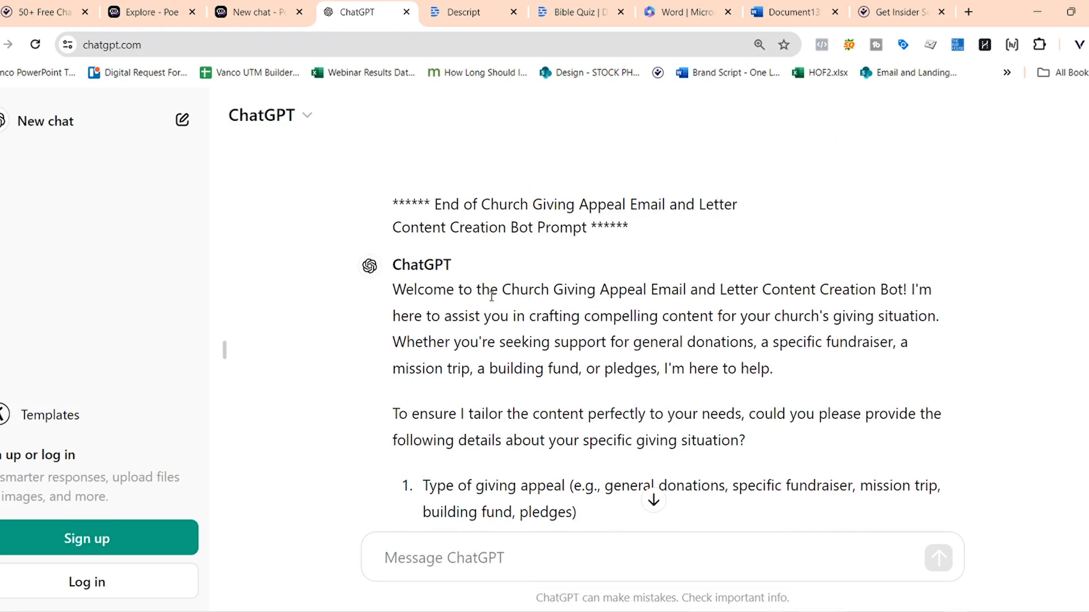
{"action": "scroll", "scroll_direction": "down", "scroll_amount": 3}
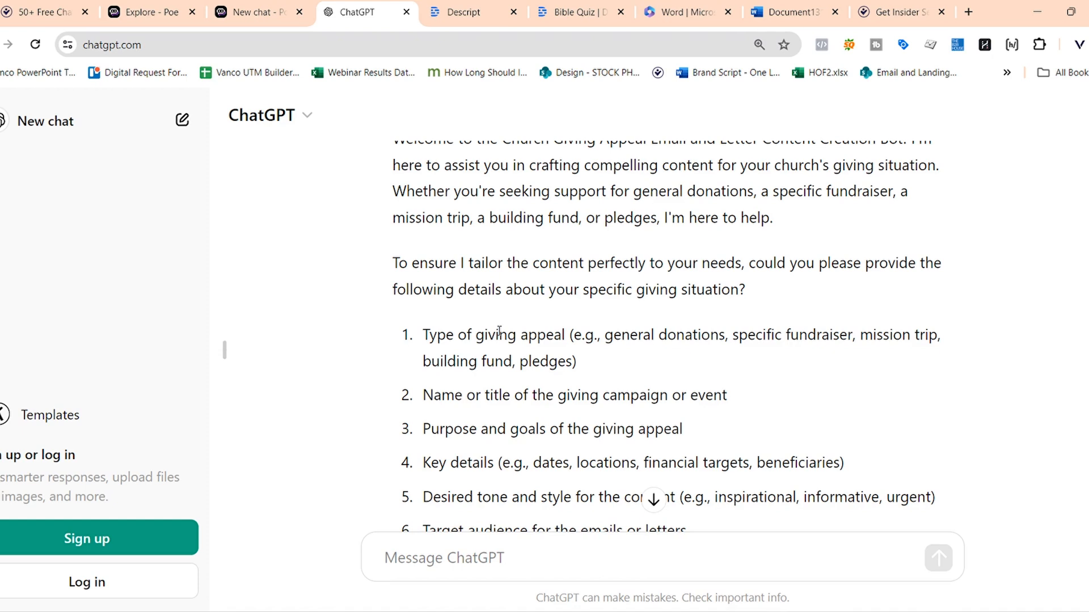
{"action": "mouse_move", "coordinate": [507, 325]}
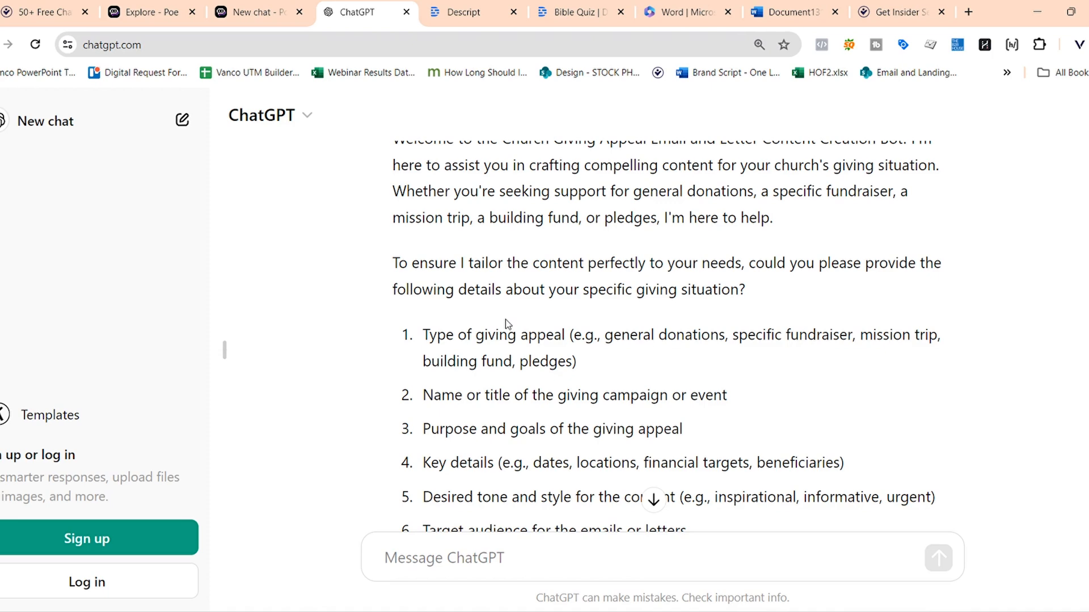
{"action": "mouse_move", "coordinate": [486, 420]}
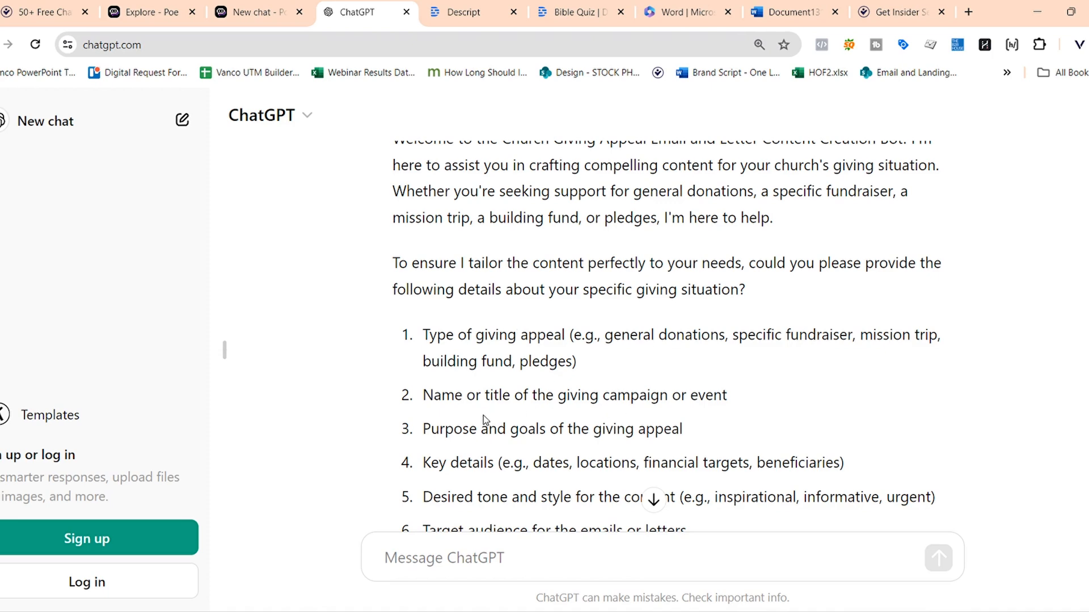
{"action": "scroll", "scroll_direction": "down", "scroll_amount": 3}
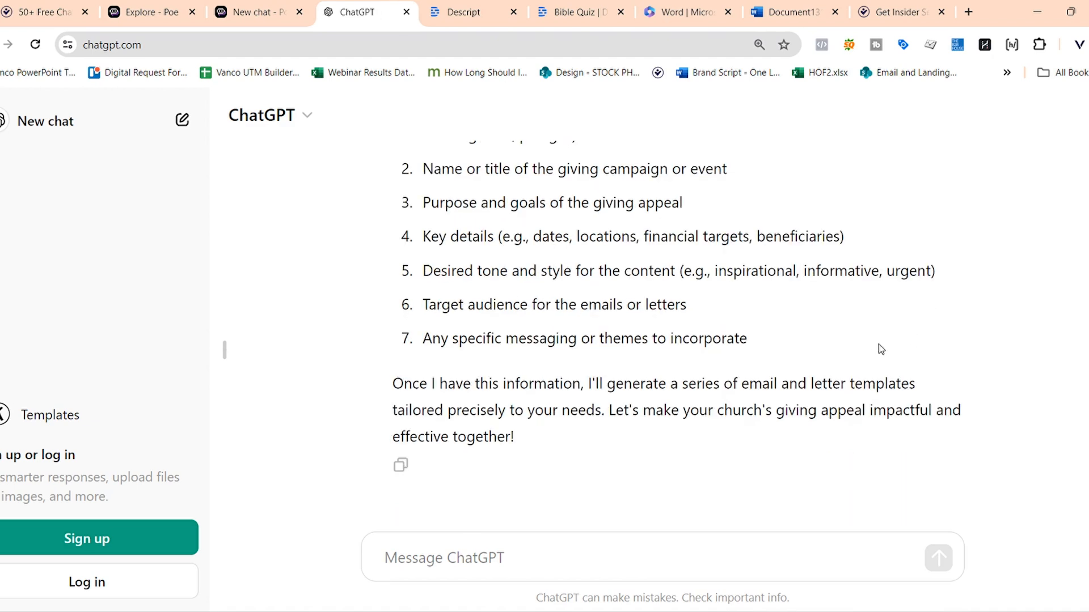
{"action": "mouse_move", "coordinate": [871, 345]}
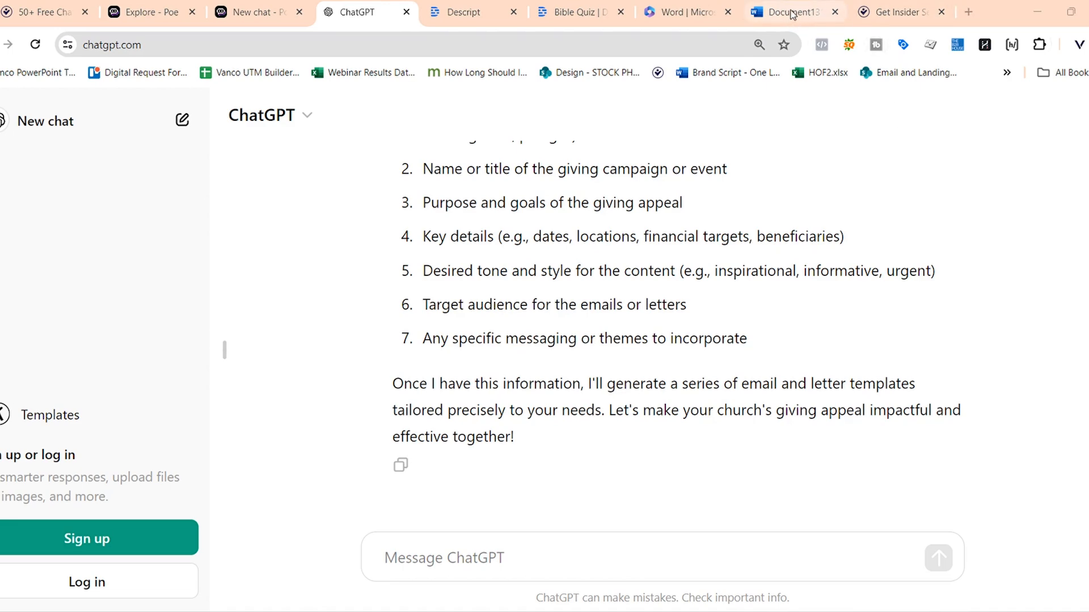
- View the Word document of building-fund answers, then the Vanco church building fund article
{"action": "left_click", "coordinate": [792, 11]}
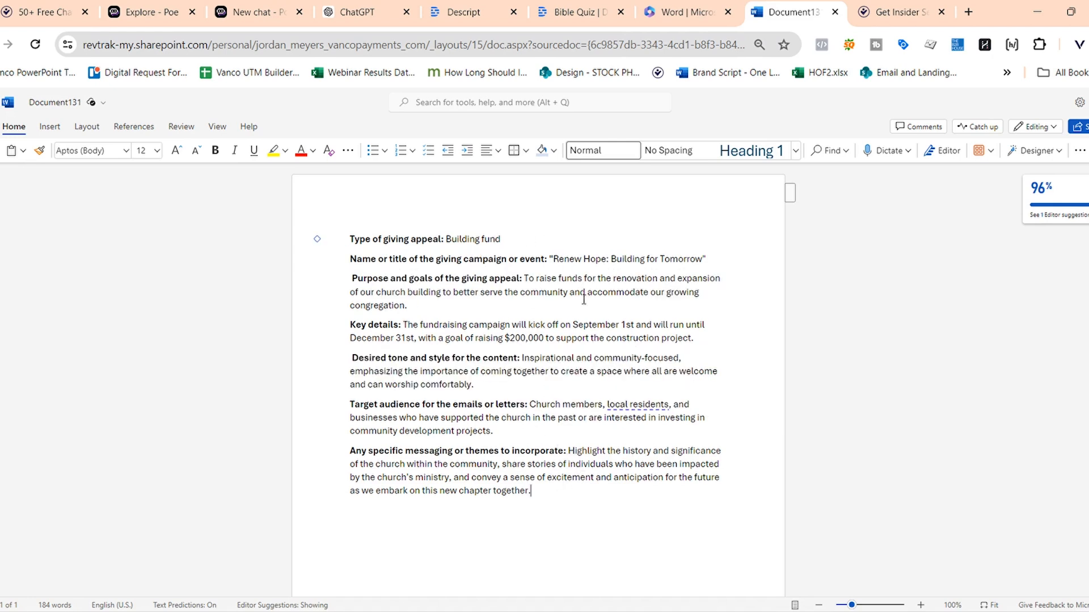
{"action": "mouse_move", "coordinate": [796, 120]}
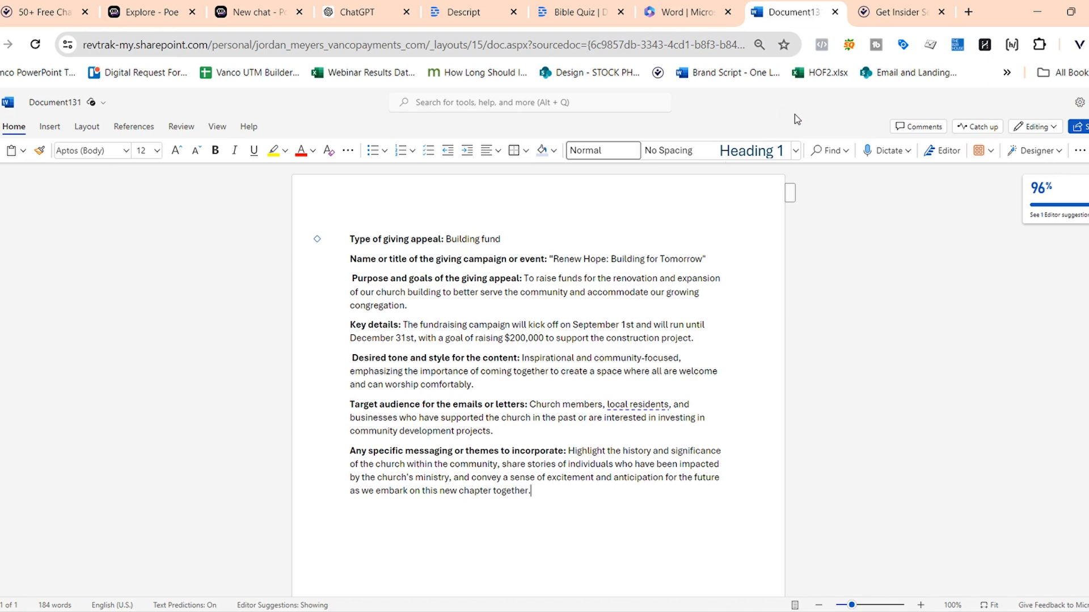
{"action": "left_click", "coordinate": [896, 11]}
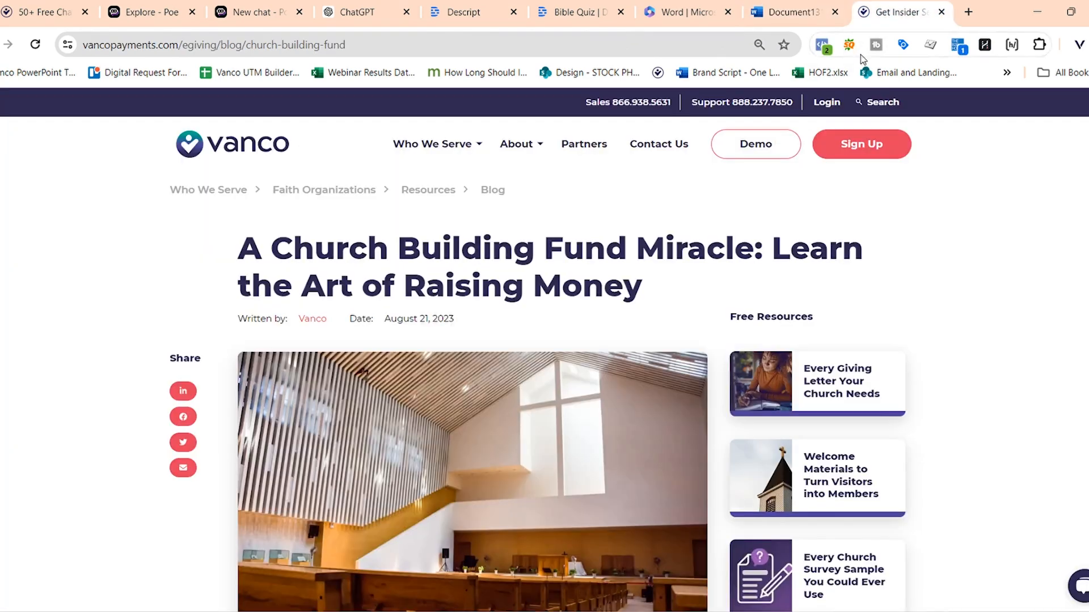
- Skim the building fund article to its campaign-planning section, then return to the answers document
{"action": "scroll", "scroll_direction": "down", "scroll_amount": 3}
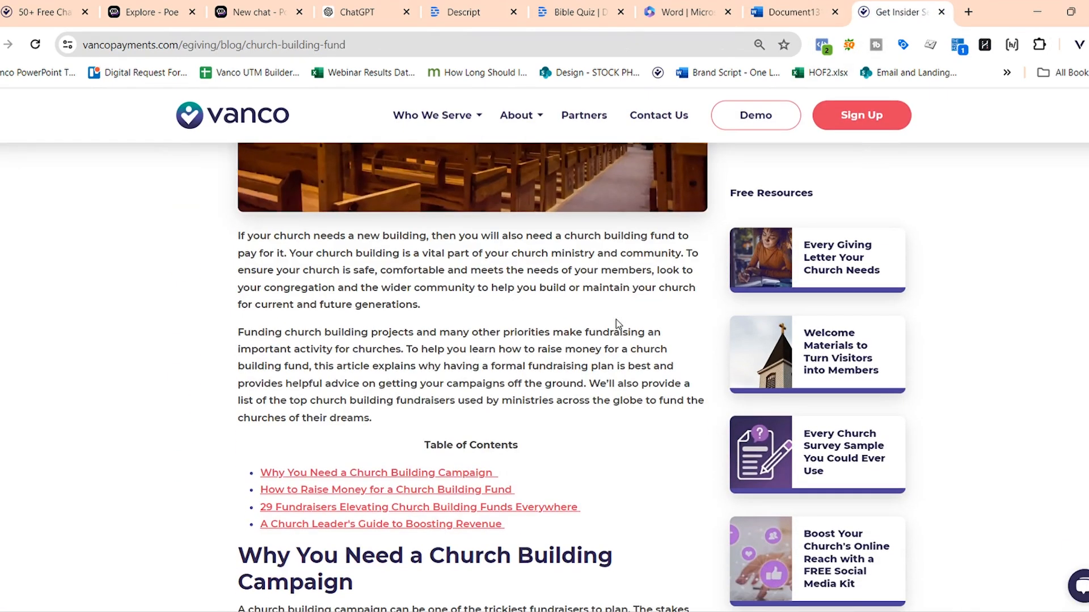
{"action": "scroll", "scroll_direction": "down", "scroll_amount": 3}
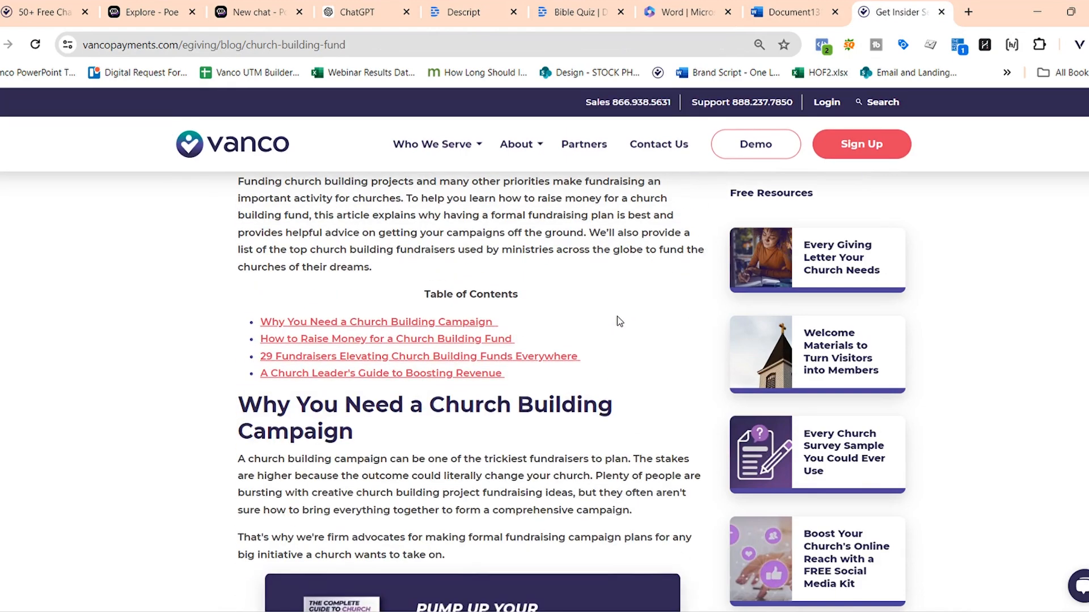
{"action": "scroll", "scroll_direction": "down", "scroll_amount": 3}
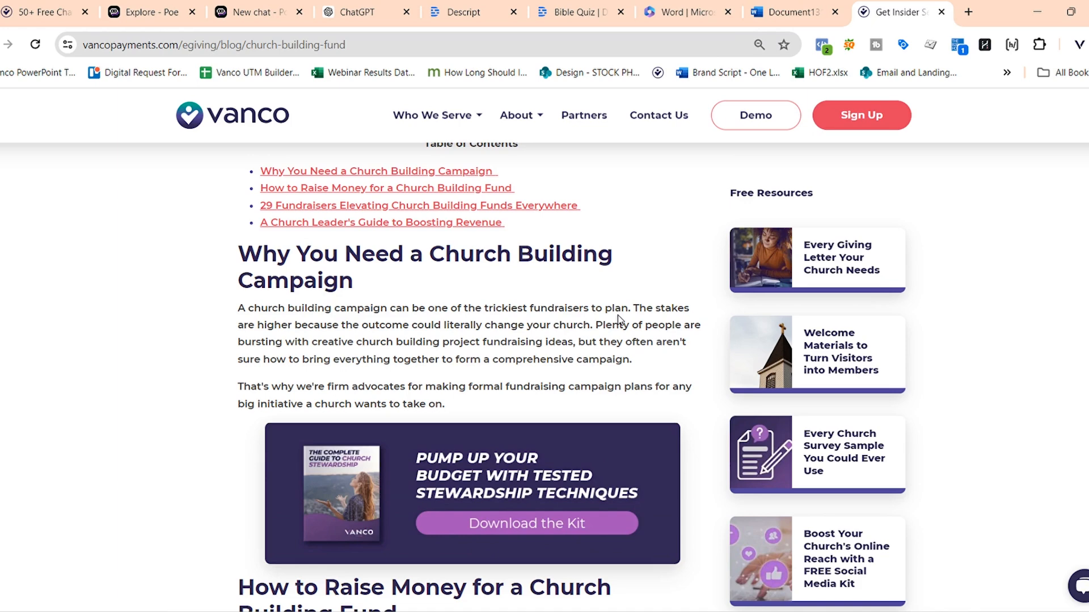
{"action": "mouse_move", "coordinate": [807, 100]}
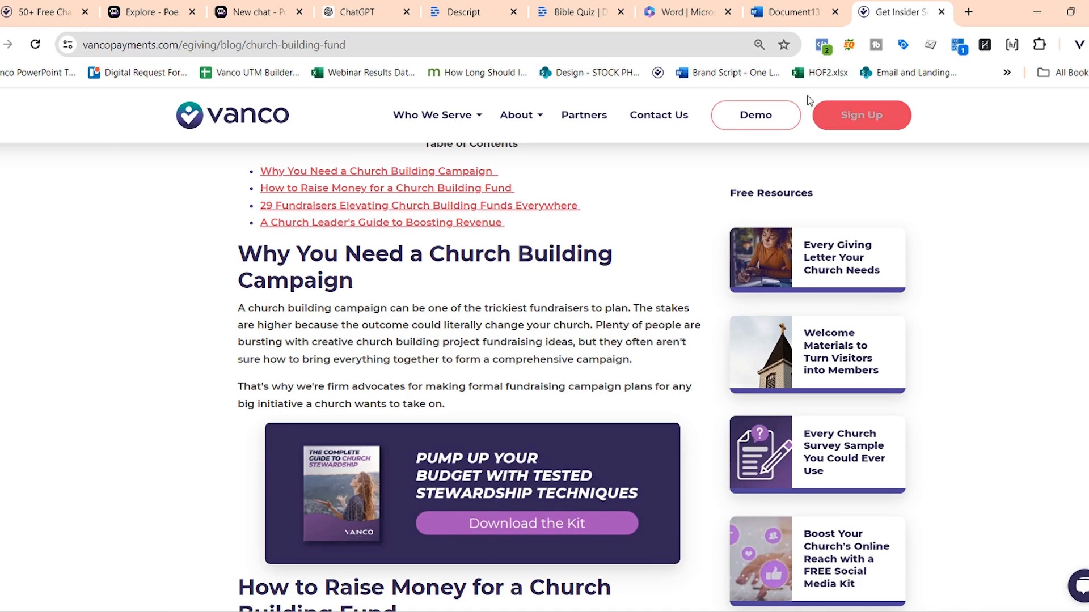
{"action": "left_click", "coordinate": [787, 11]}
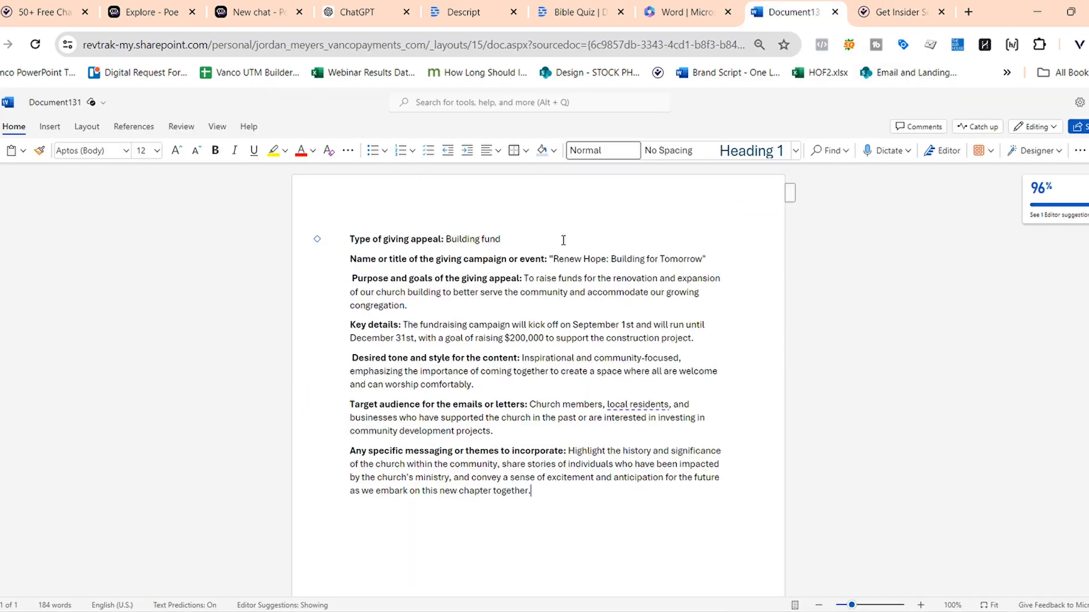
{"action": "mouse_move", "coordinate": [613, 256]}
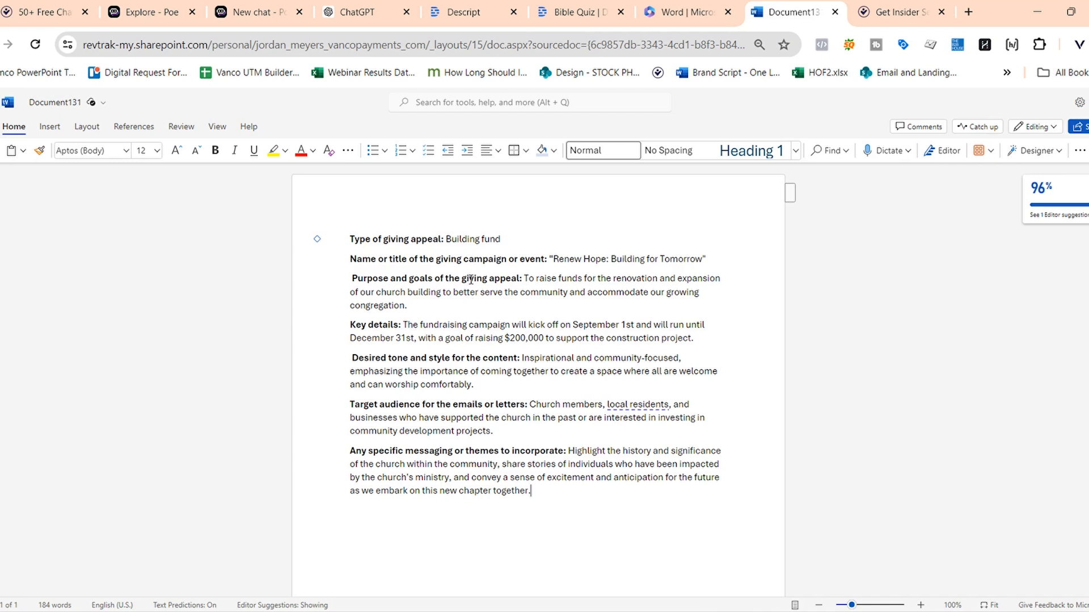
{"action": "mouse_move", "coordinate": [560, 279]}
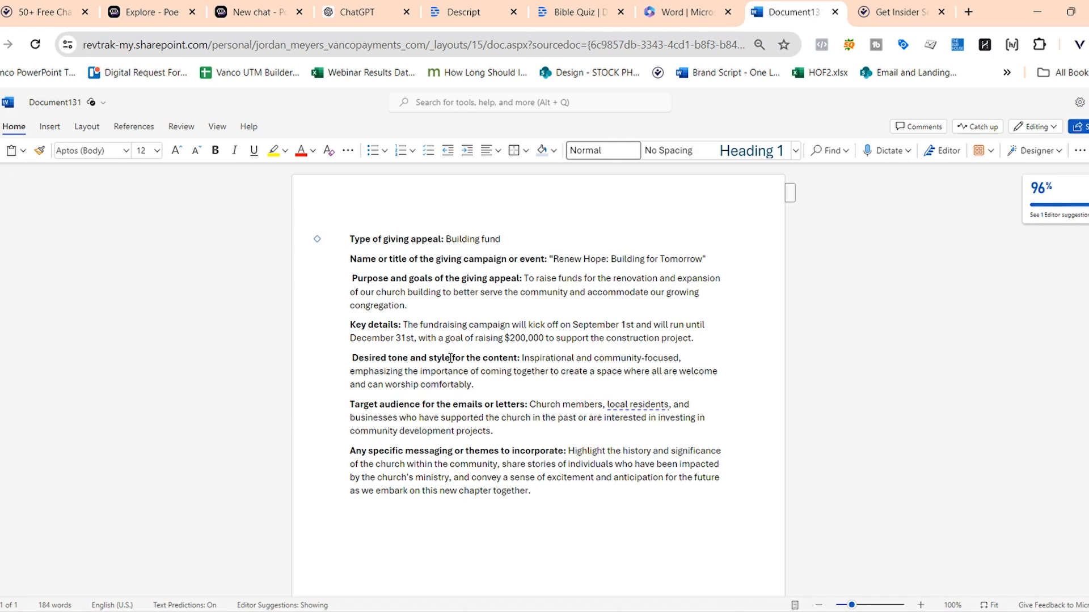
{"action": "mouse_move", "coordinate": [551, 371]}
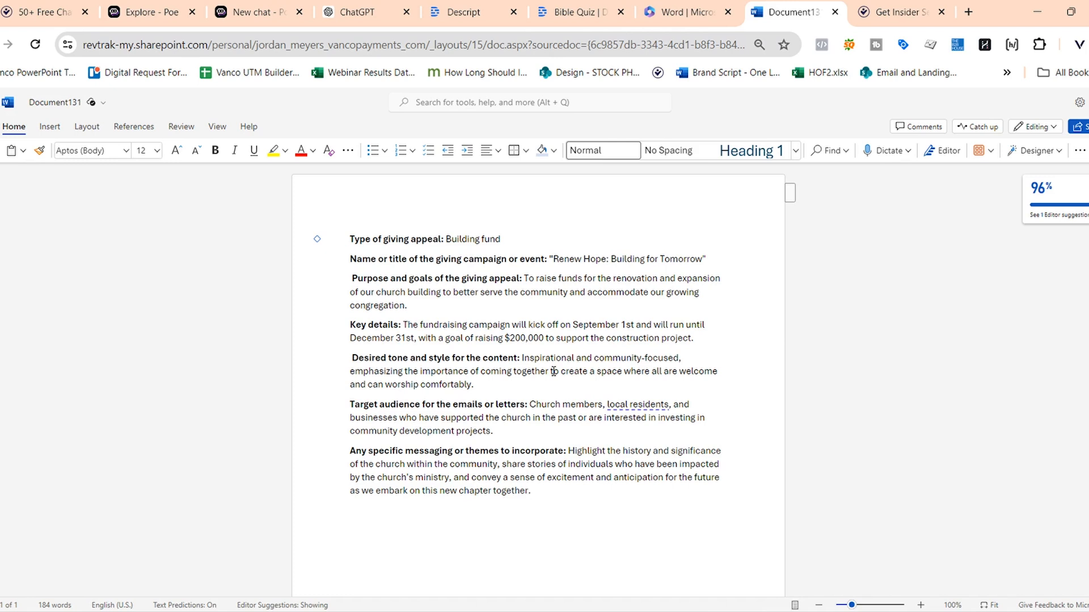
{"action": "mouse_move", "coordinate": [553, 387]}
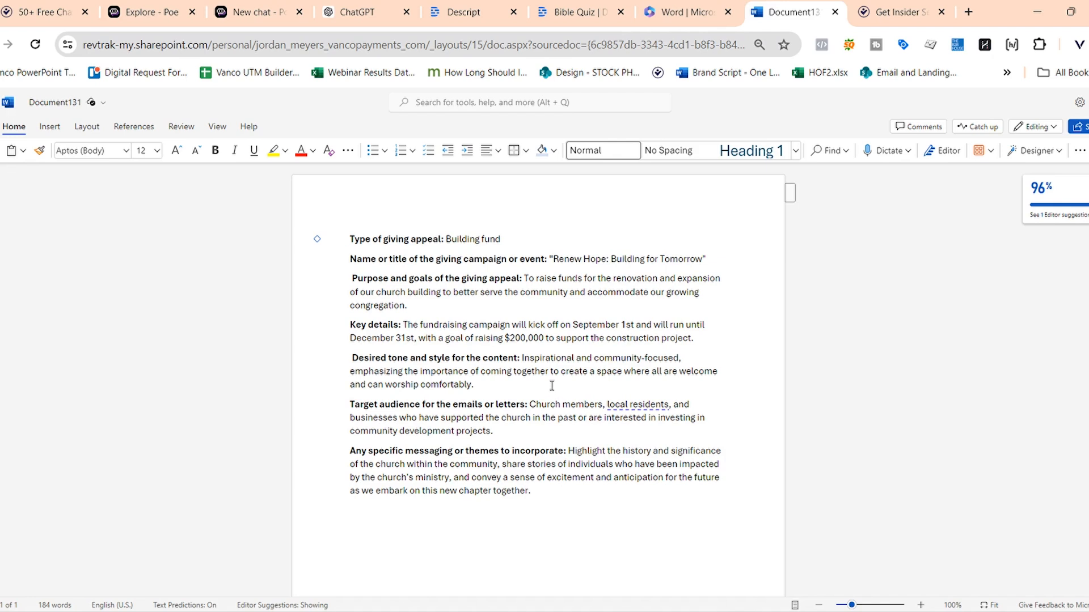
- Read through the seven building-fund appeal answers in Word, then return to ChatGPT
{"action": "left_click", "coordinate": [528, 491]}
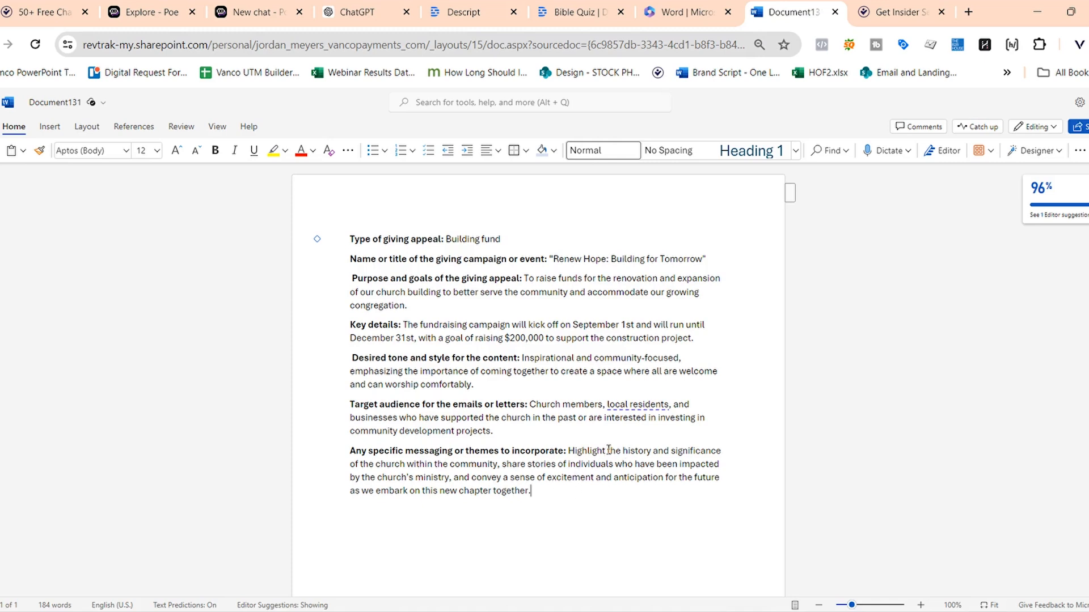
{"action": "mouse_move", "coordinate": [456, 466]}
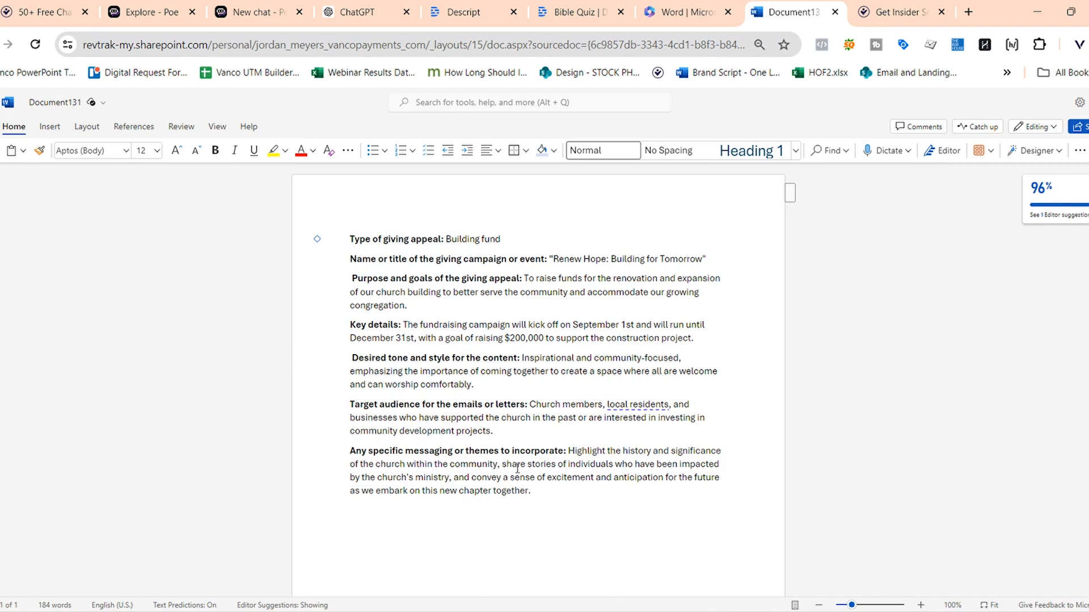
{"action": "mouse_move", "coordinate": [560, 477]}
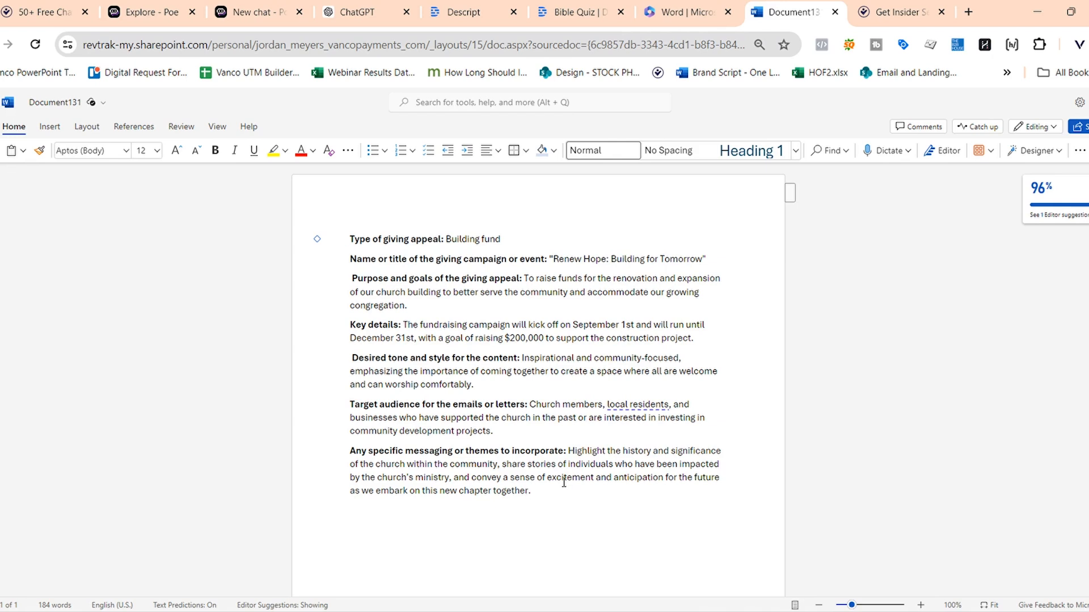
{"action": "left_click", "coordinate": [526, 504]}
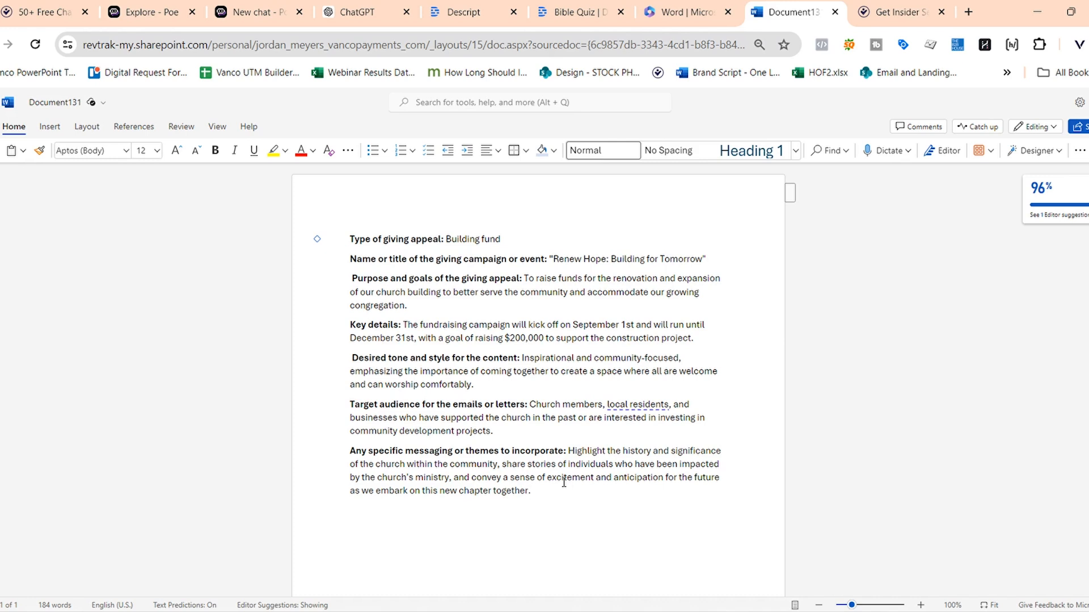
{"action": "left_click", "coordinate": [528, 491]}
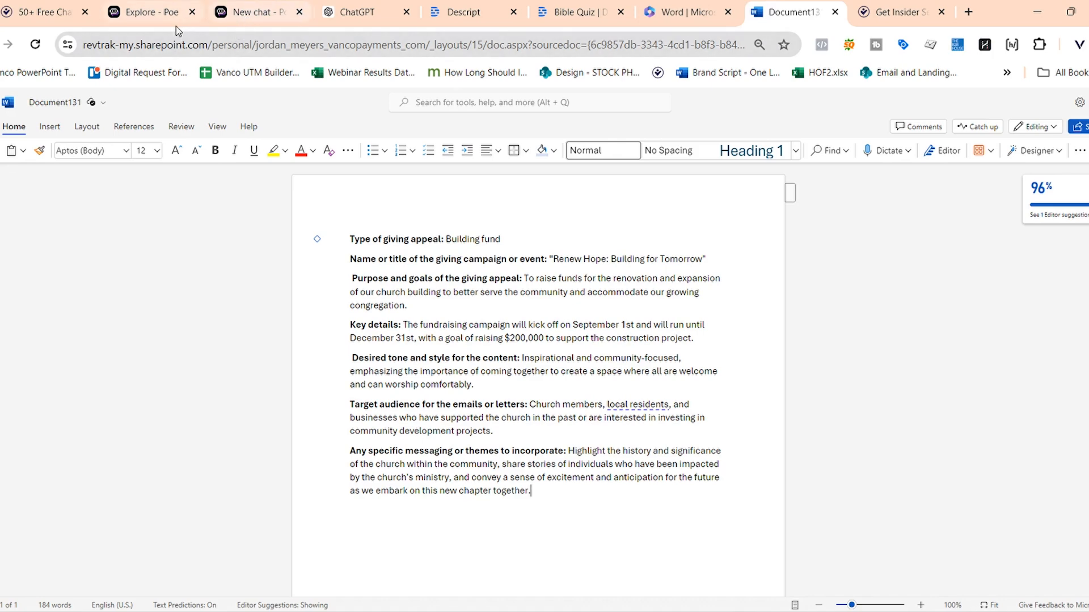
{"action": "left_click", "coordinate": [358, 11]}
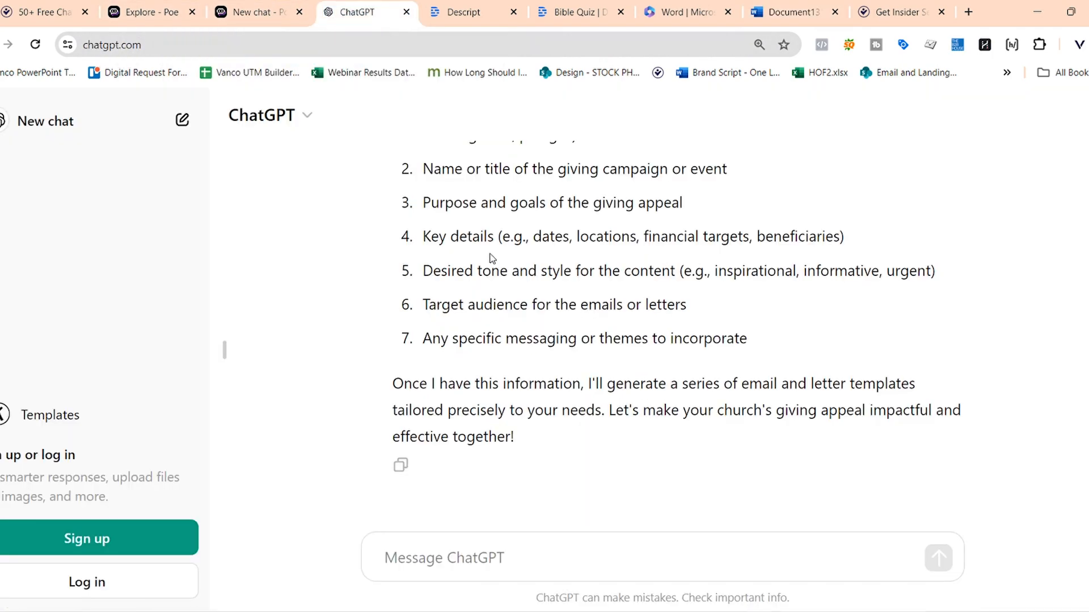
- Copy the building-fund answers from Word and send them to the ChatGPT bot
{"action": "left_click", "coordinate": [791, 11]}
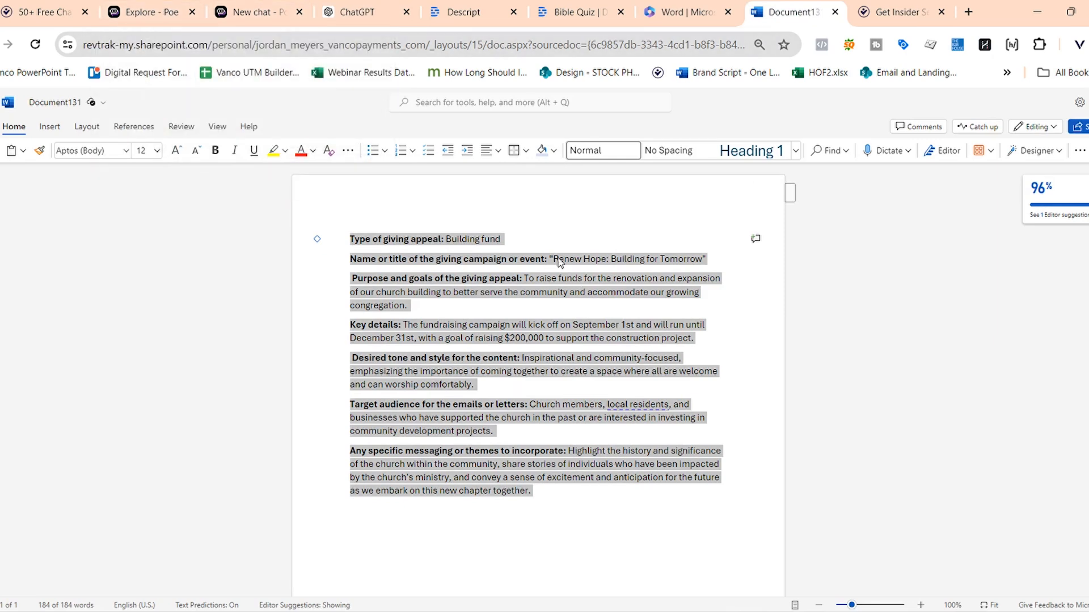
{"action": "mouse_move", "coordinate": [586, 267]}
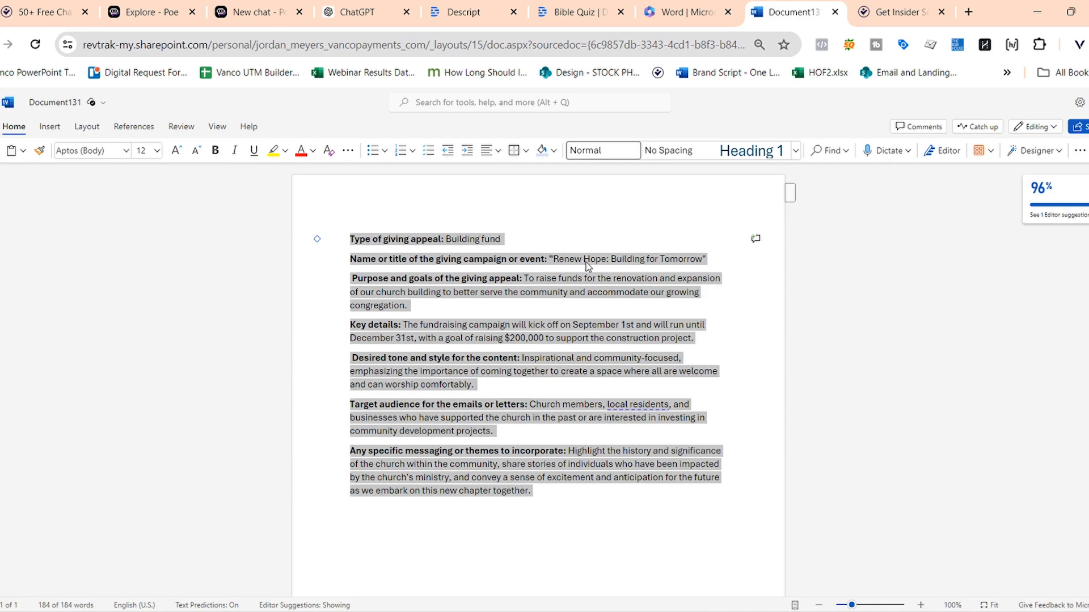
{"action": "left_click", "coordinate": [357, 13]}
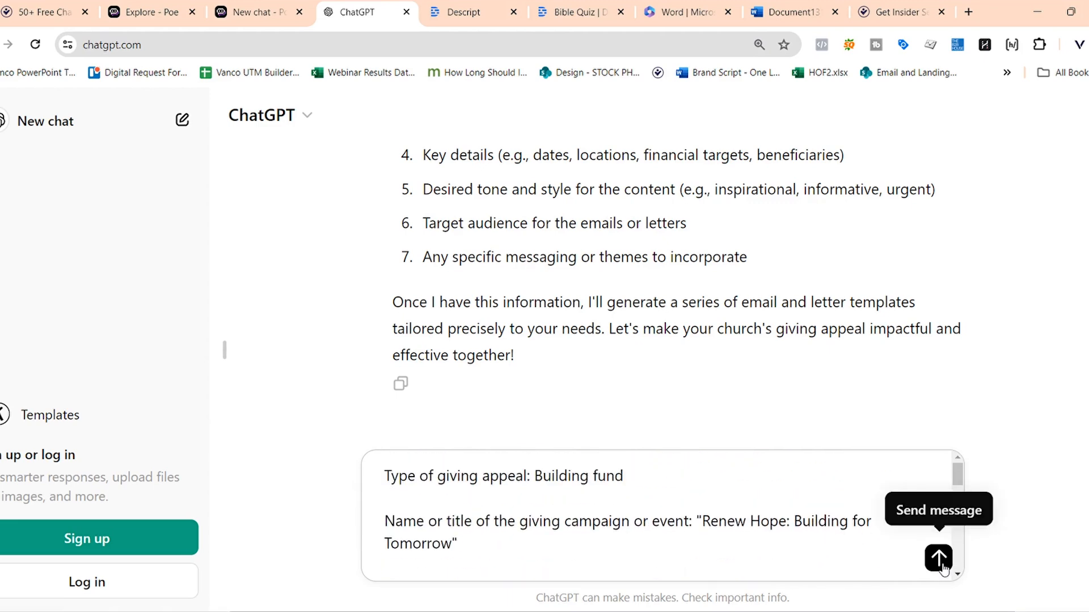
{"action": "left_click", "coordinate": [937, 557]}
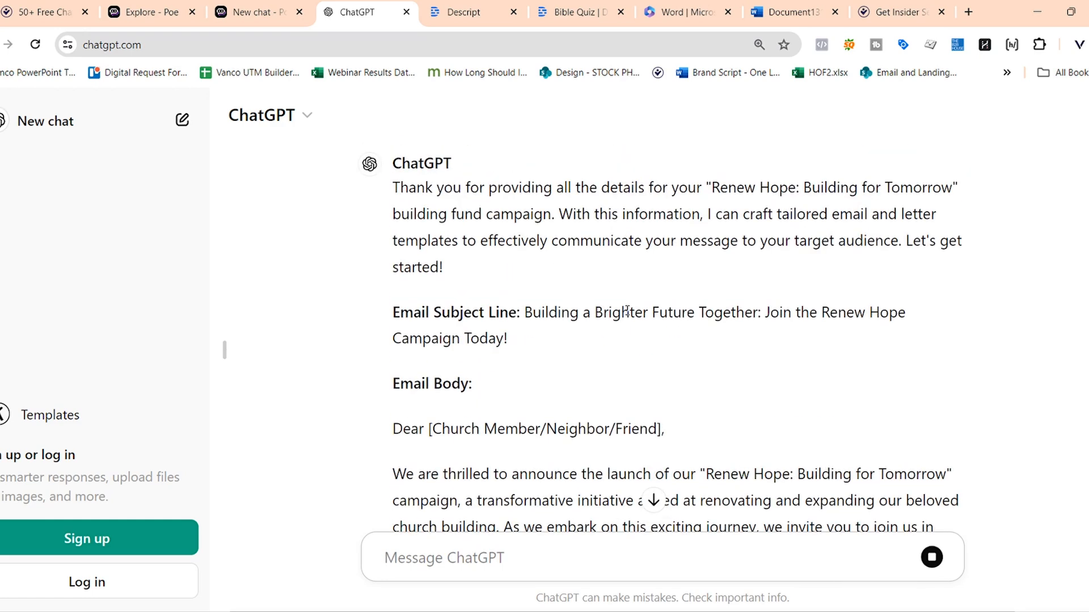
- Read the finished Renew Hope email and letter templates down to the signature and closing note
{"action": "left_click", "coordinate": [409, 574]}
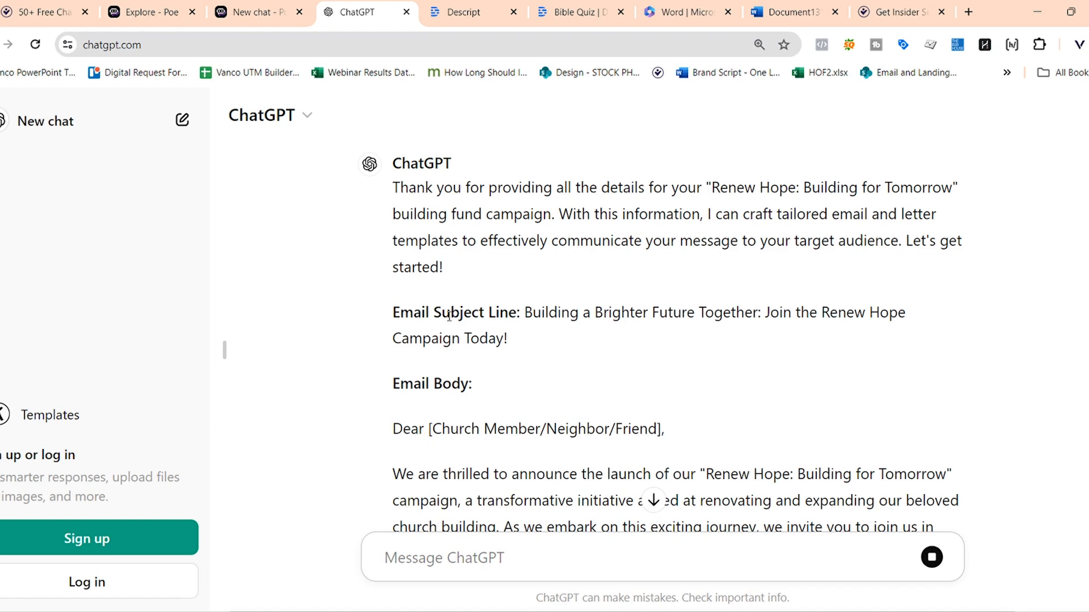
{"action": "mouse_move", "coordinate": [497, 383]}
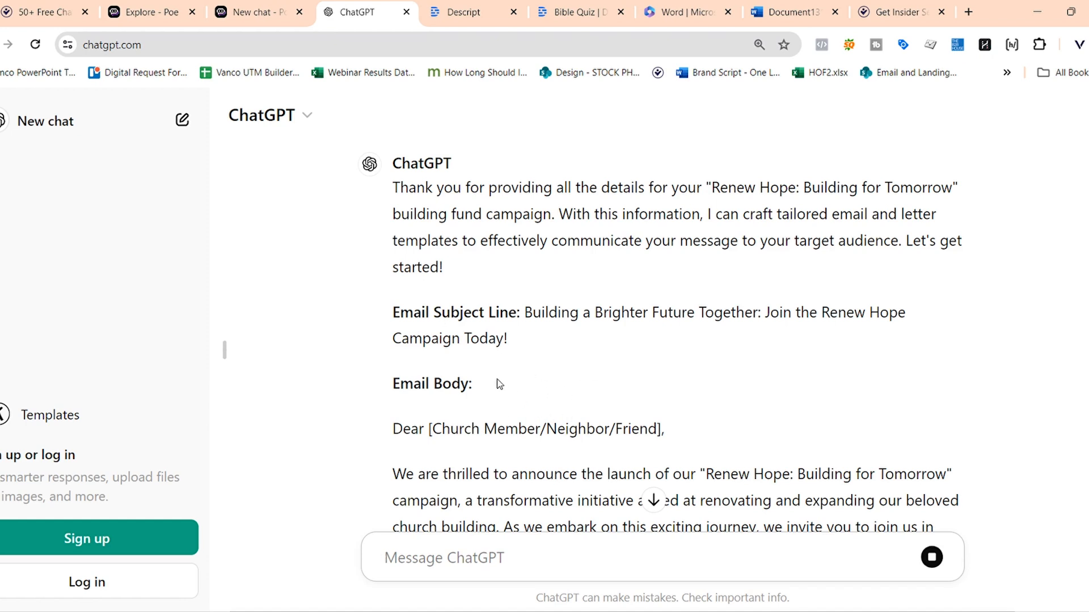
{"action": "scroll", "scroll_direction": "down", "scroll_amount": 3}
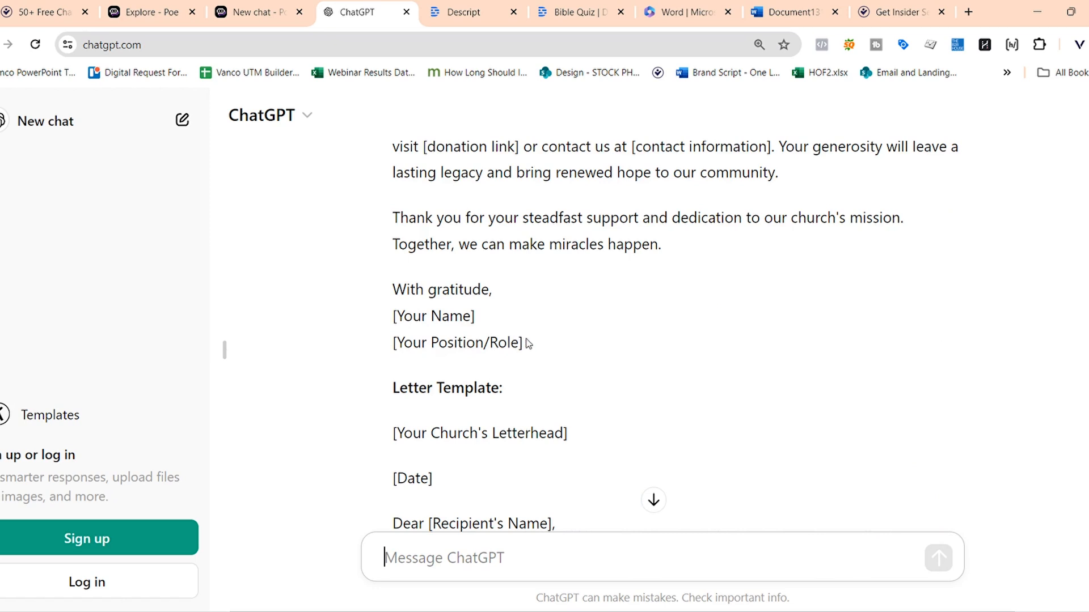
{"action": "mouse_move", "coordinate": [490, 386]}
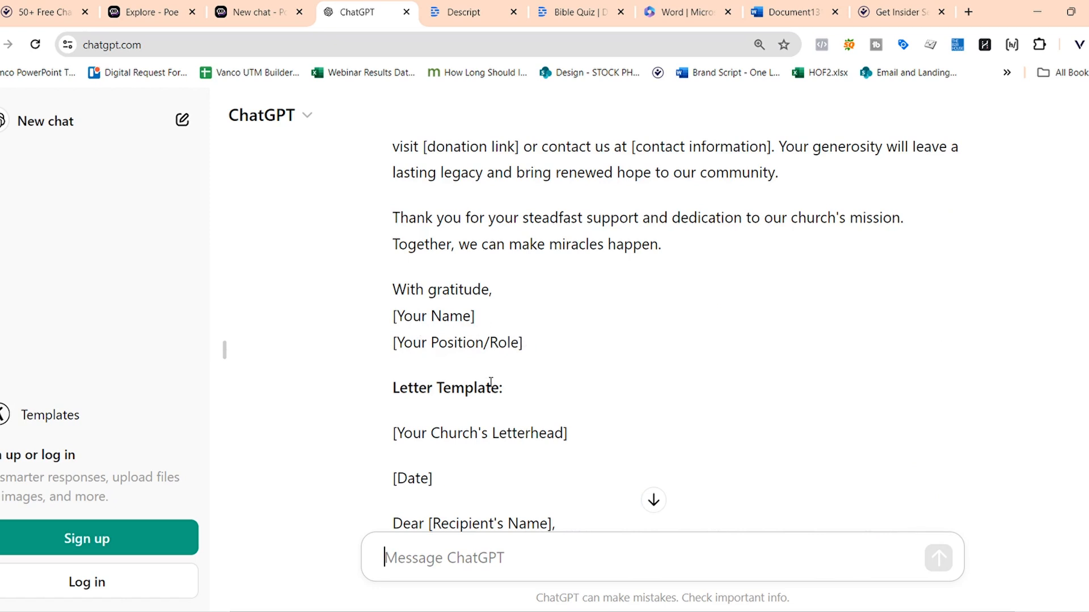
{"action": "scroll", "scroll_direction": "down", "scroll_amount": 3}
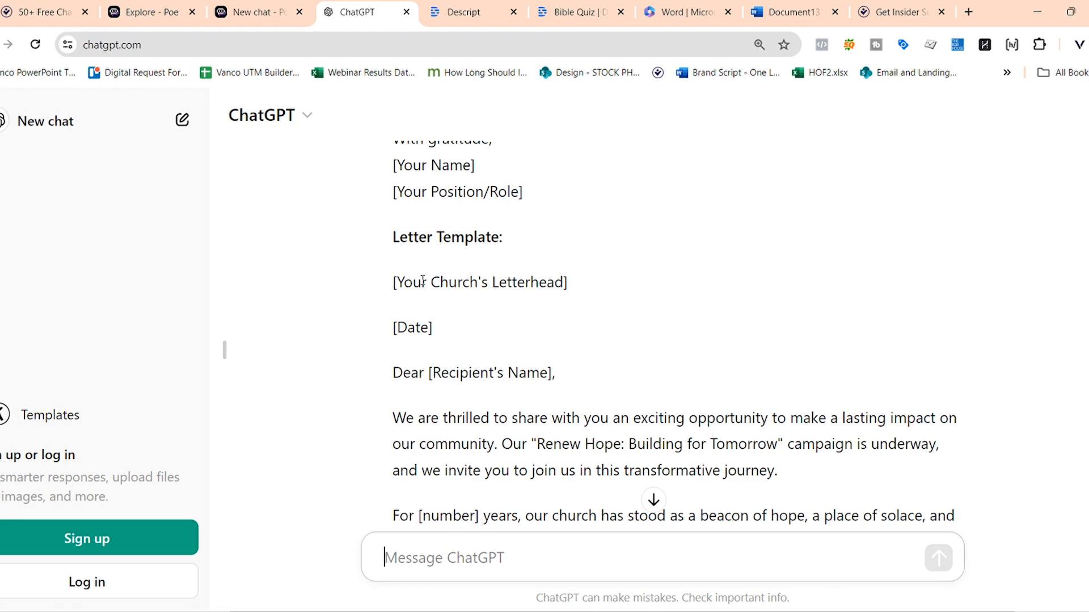
{"action": "mouse_move", "coordinate": [430, 307]}
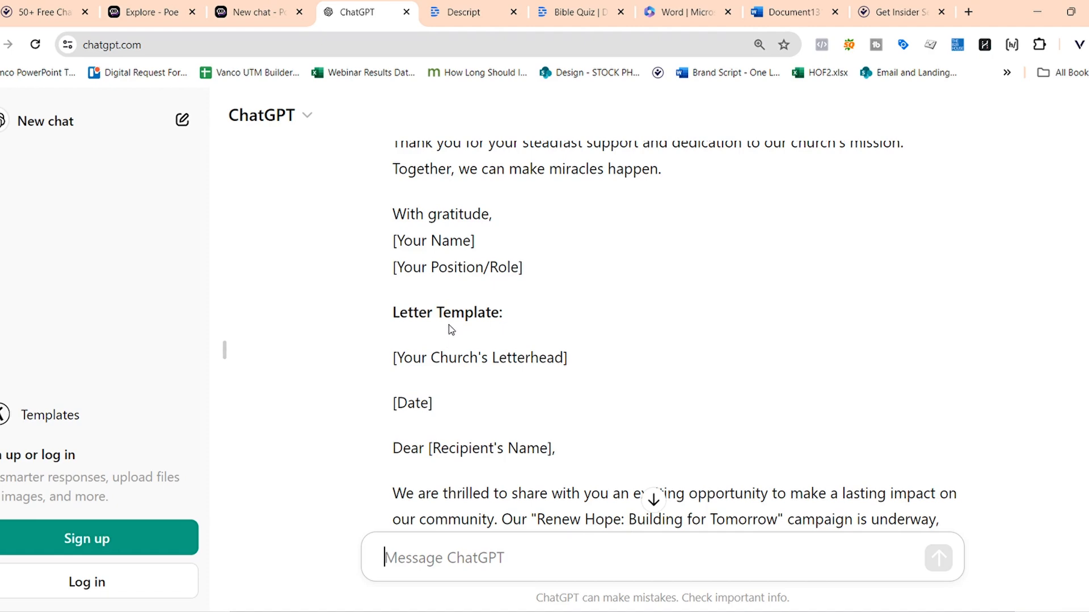
{"action": "scroll", "scroll_direction": "down", "scroll_amount": 3}
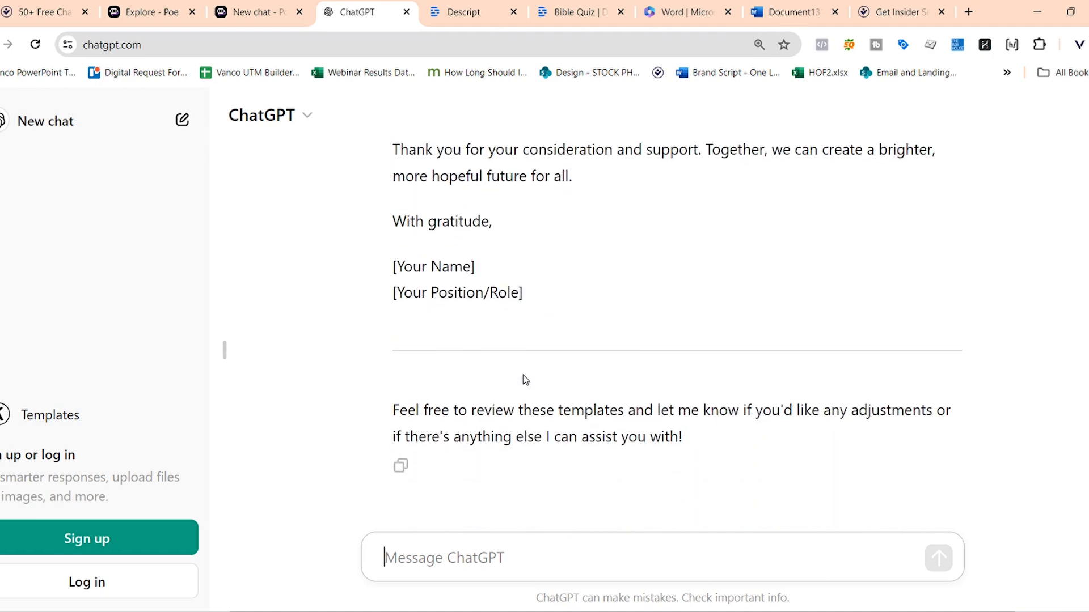
{"action": "scroll", "scroll_direction": "up", "scroll_amount": 3}
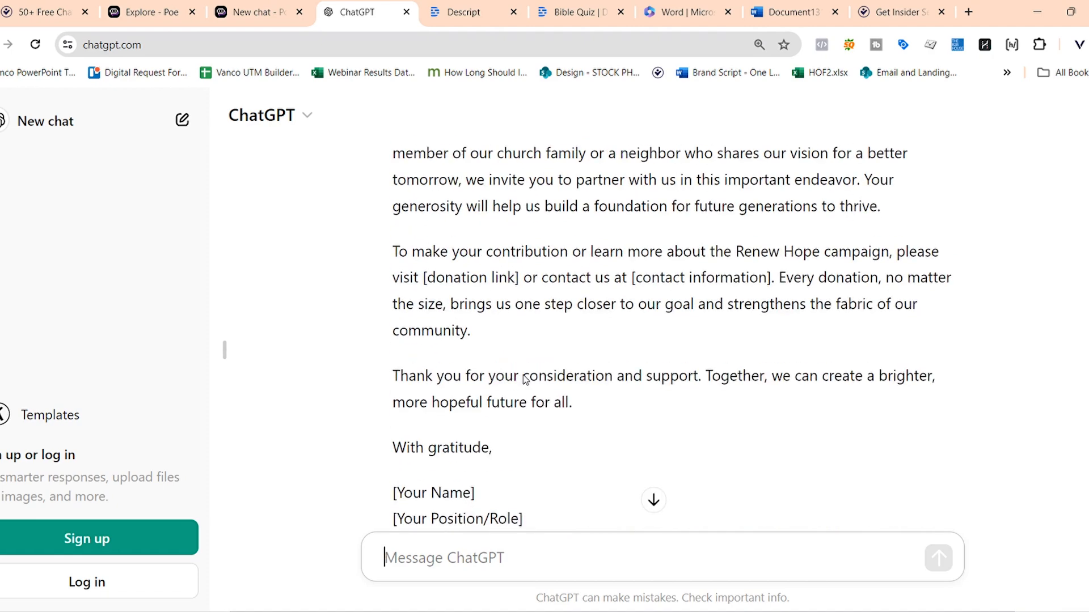
{"action": "scroll", "scroll_direction": "up", "scroll_amount": 3}
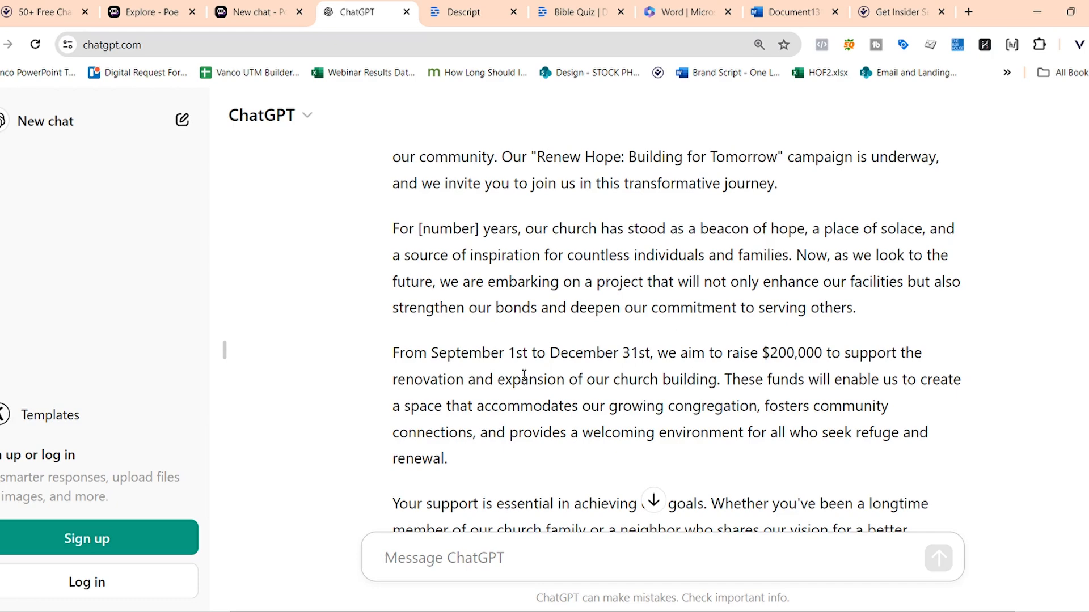
{"action": "scroll", "scroll_direction": "down", "scroll_amount": 3}
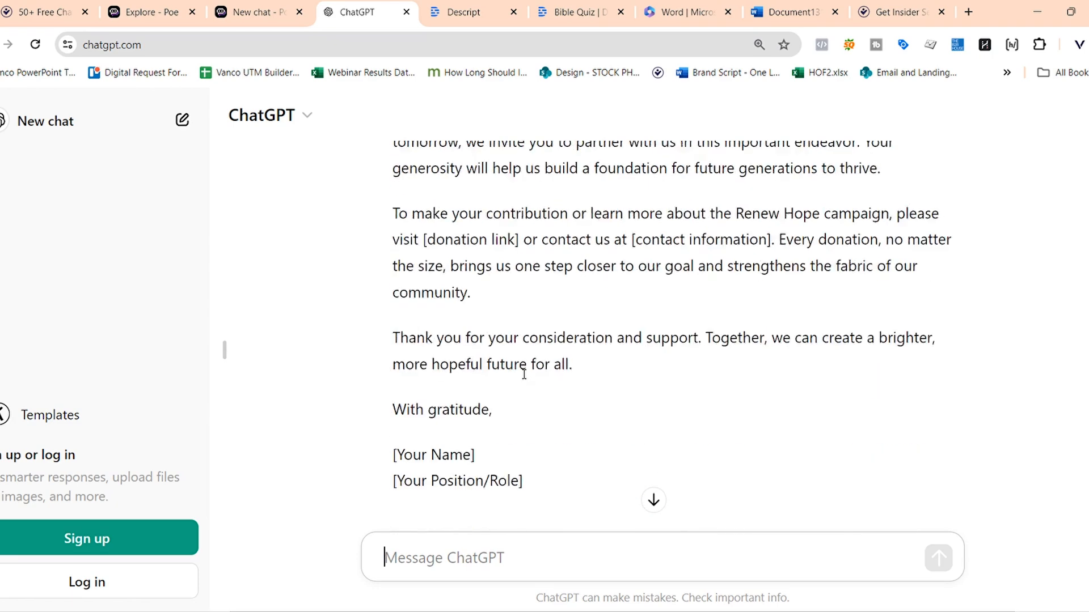
{"action": "scroll", "scroll_direction": "down", "scroll_amount": 3}
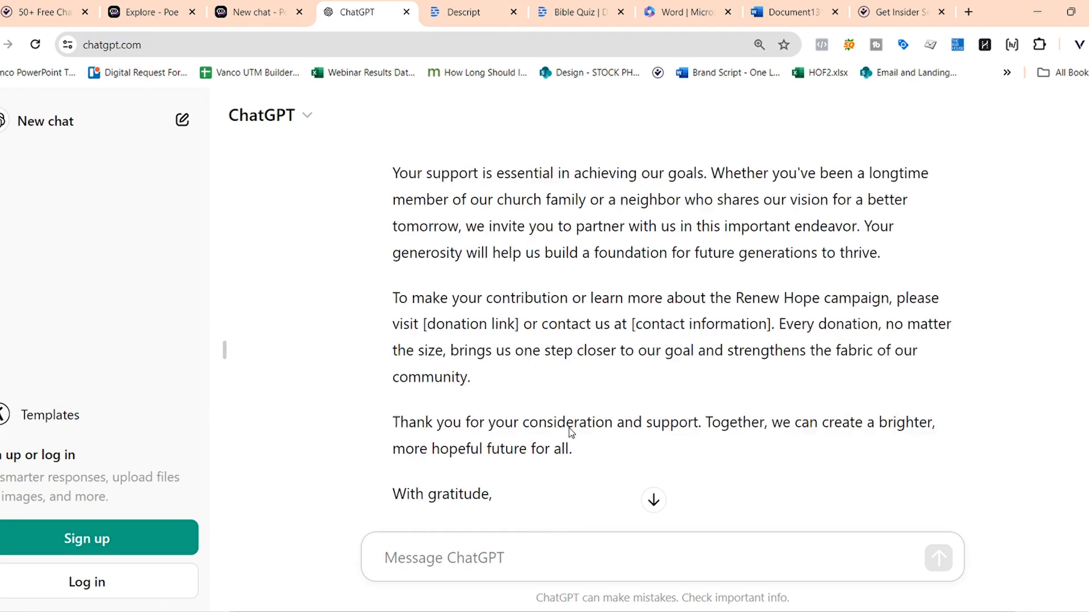
{"action": "scroll", "scroll_direction": "up", "scroll_amount": 3}
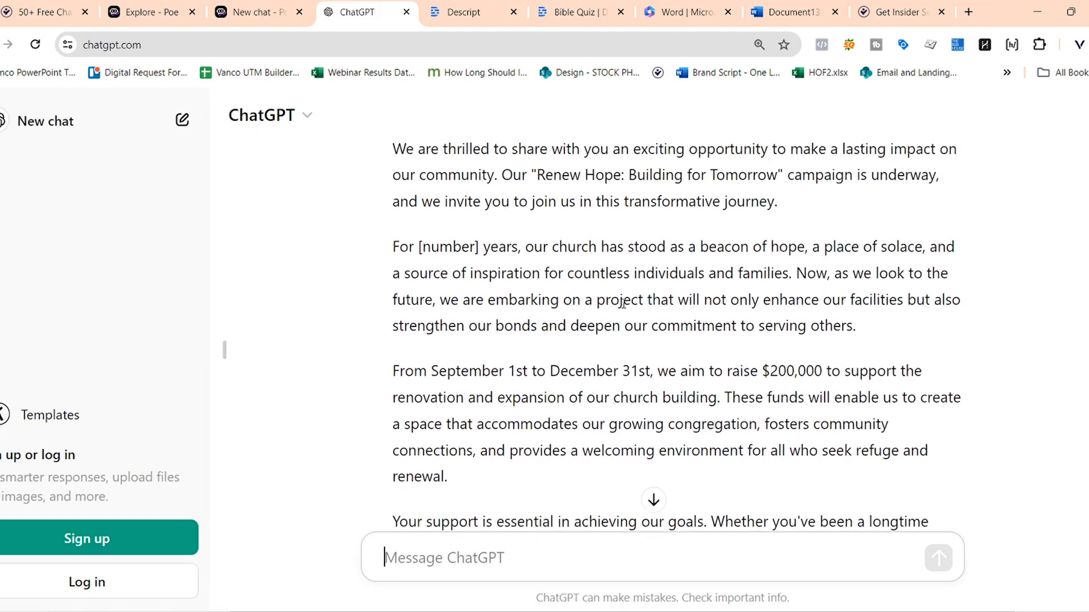
{"action": "scroll", "scroll_direction": "down", "scroll_amount": 3}
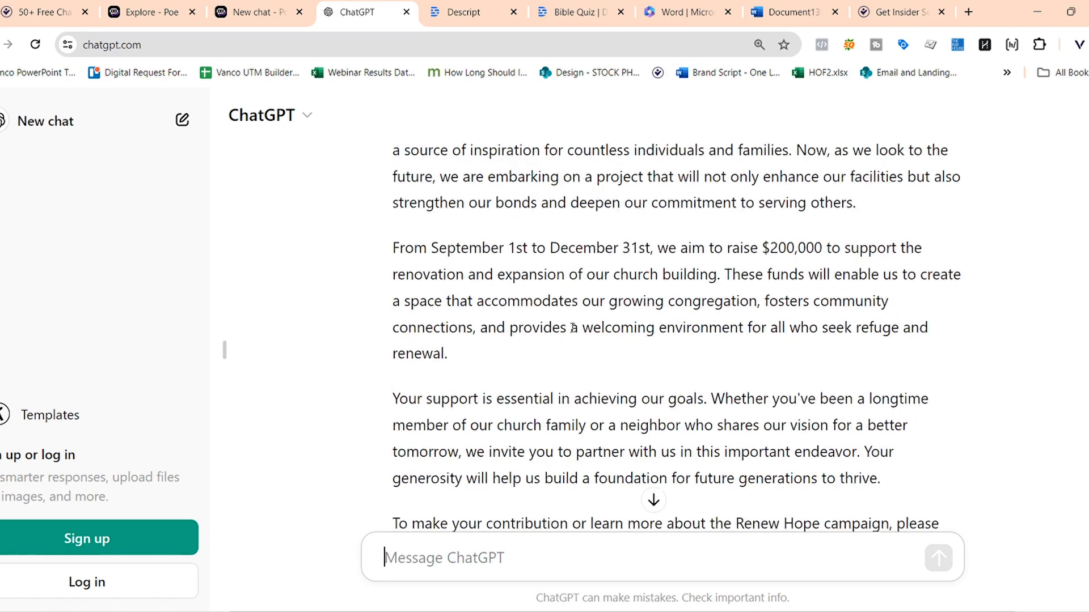
{"action": "scroll", "scroll_direction": "down", "scroll_amount": 3}
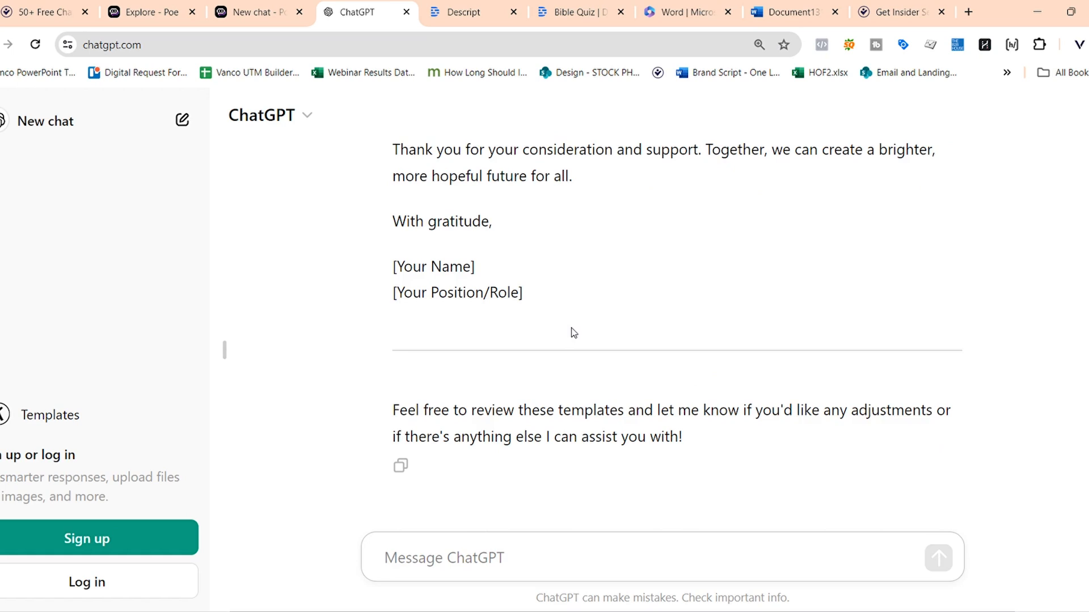
- Send a request asking for a more approachable, warm and friendly variation of the templates
{"action": "type", "text": "Please create me a variation that is more approachable, warm and friendly"}
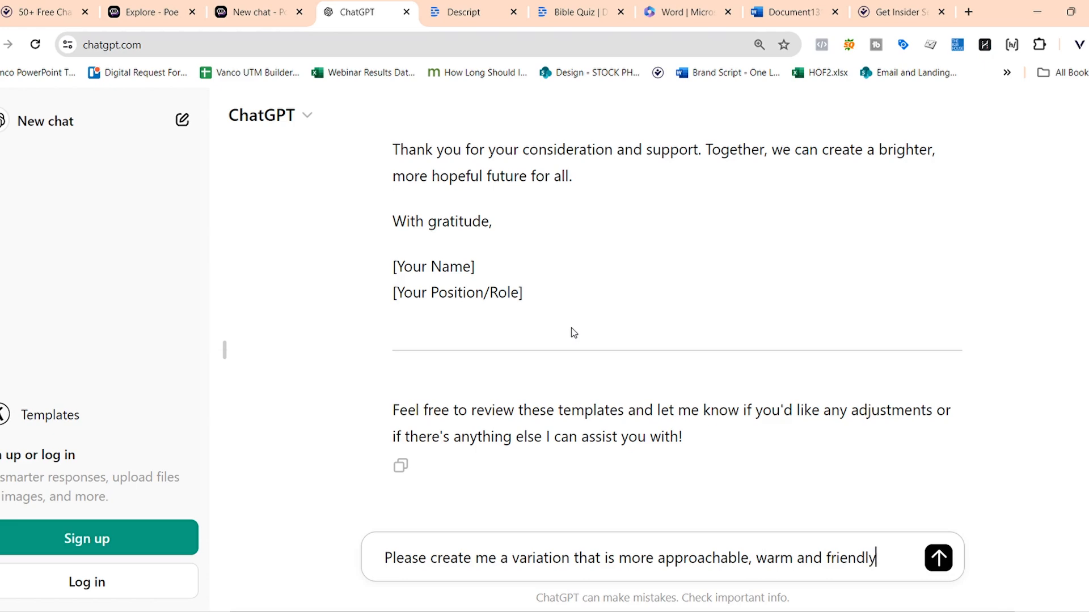
{"action": "left_click", "coordinate": [938, 558]}
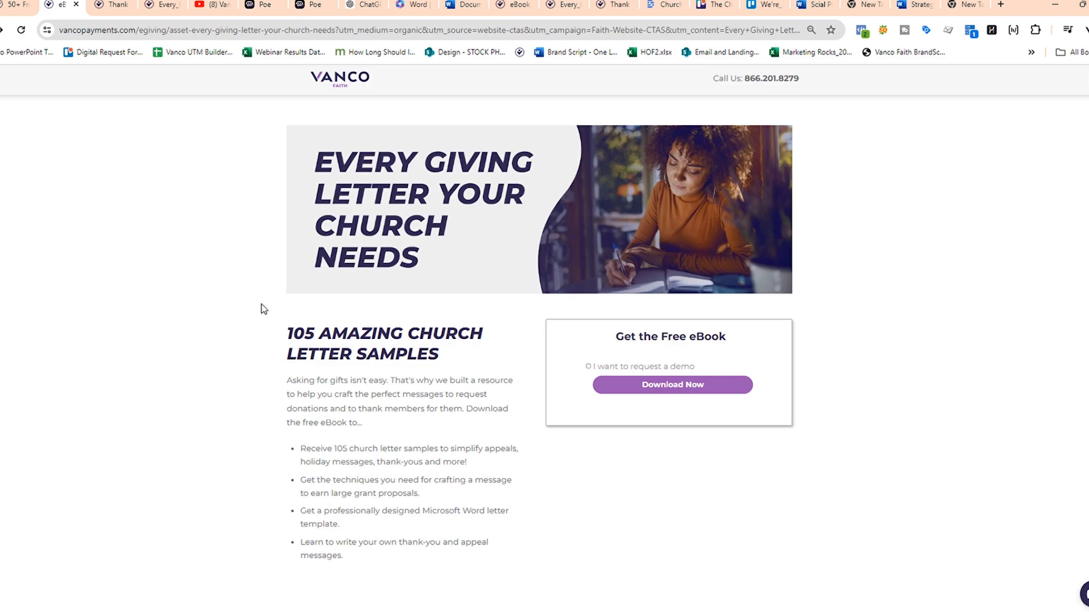
- Download the Vanco "Every Giving Letter Your Church Needs" eBook and view its table of contents
{"action": "left_click", "coordinate": [672, 385]}
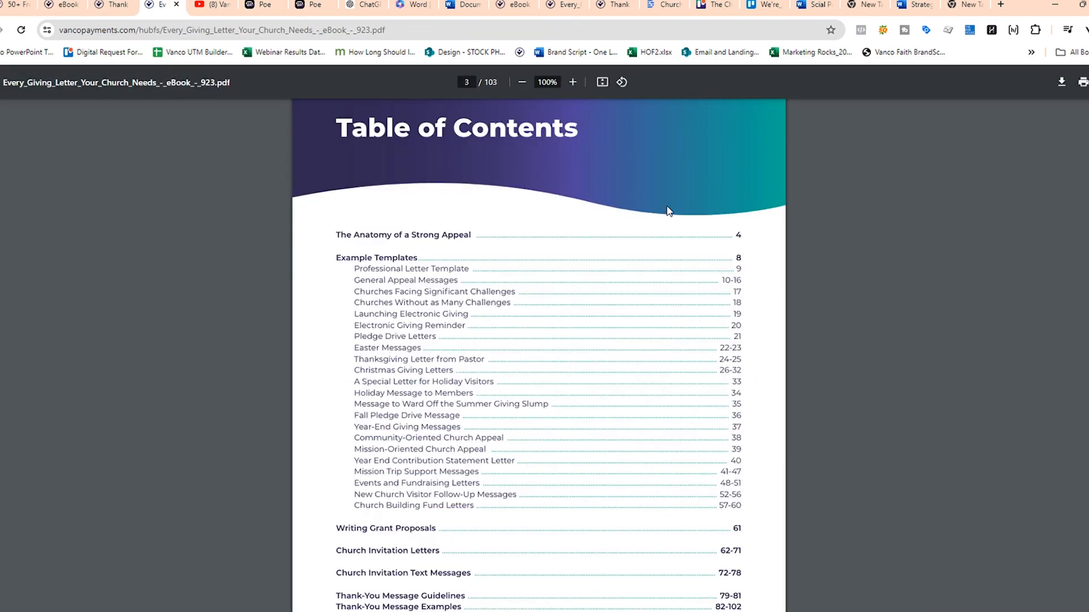
{"action": "mouse_move", "coordinate": [722, 522]}
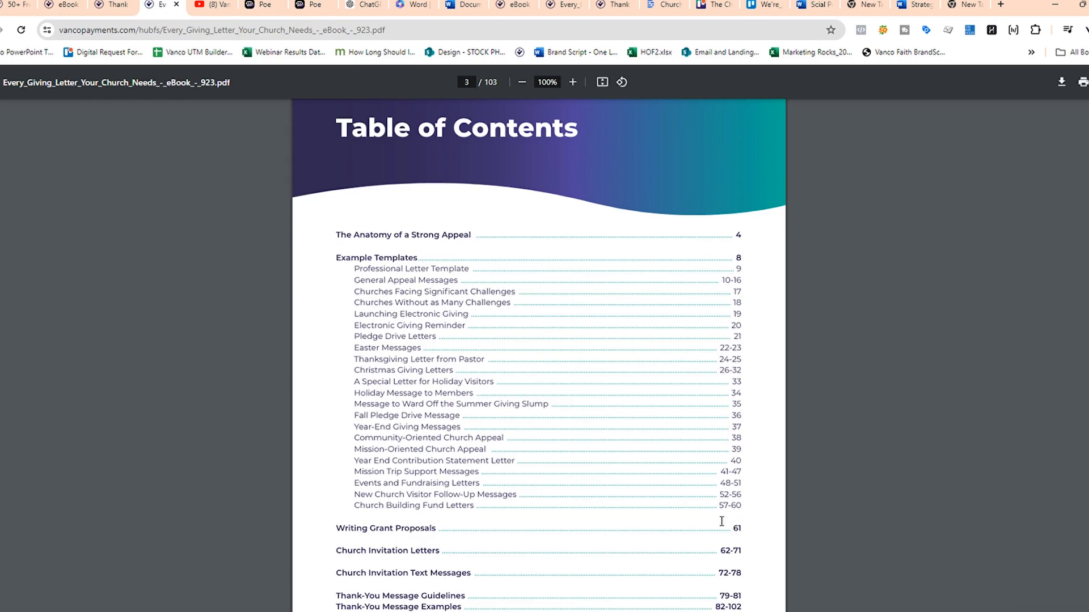
{"action": "mouse_move", "coordinate": [596, 524]}
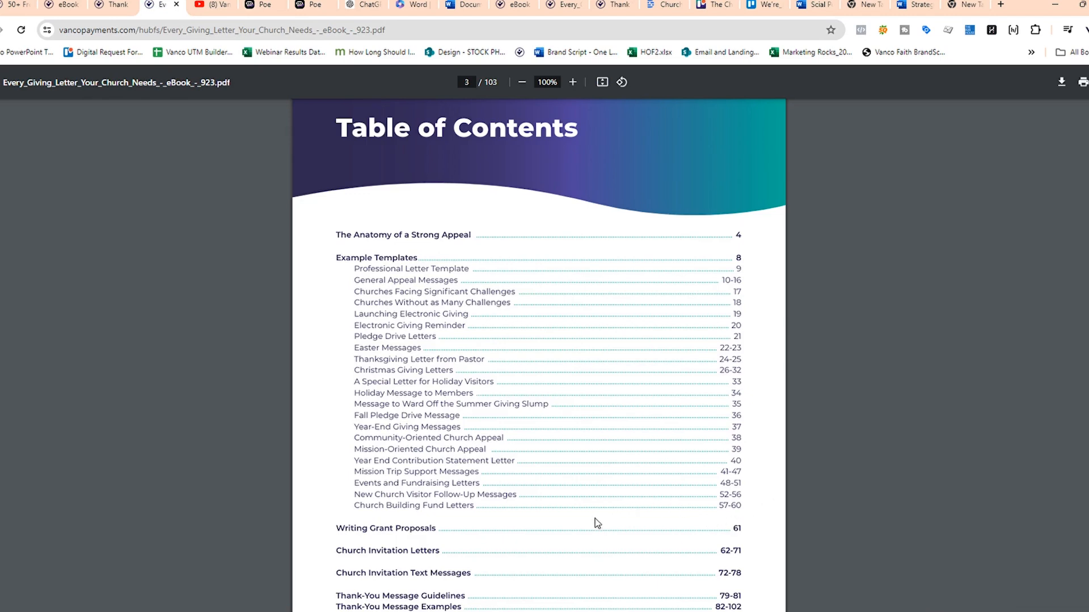
{"action": "mouse_move", "coordinate": [535, 538]}
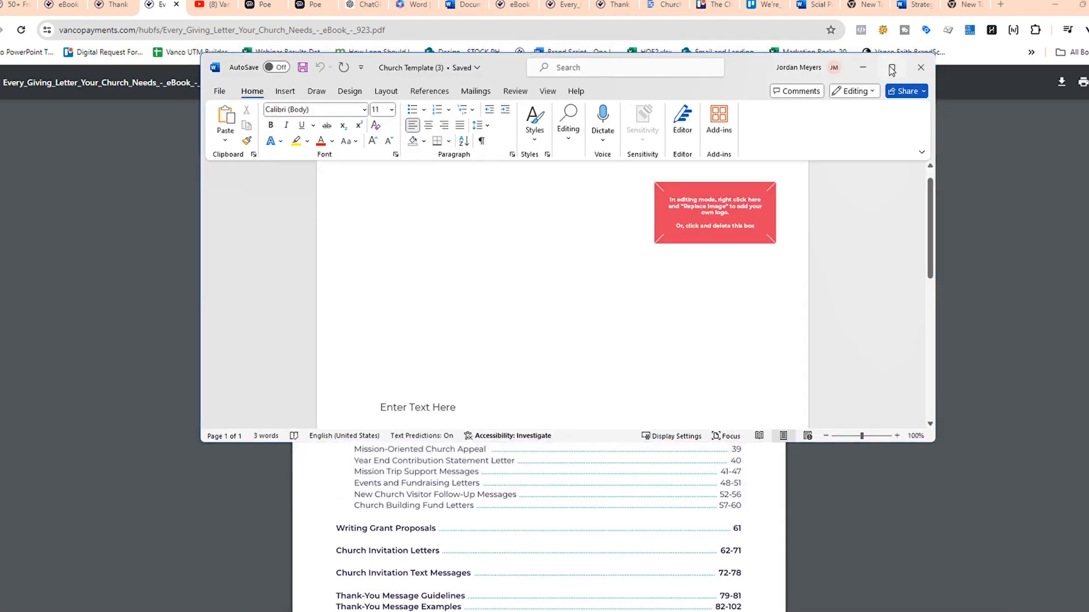
- Maximize the Word Church Template letter showing its Enter Text Here placeholder and dove artwork
{"action": "left_click", "coordinate": [891, 68]}
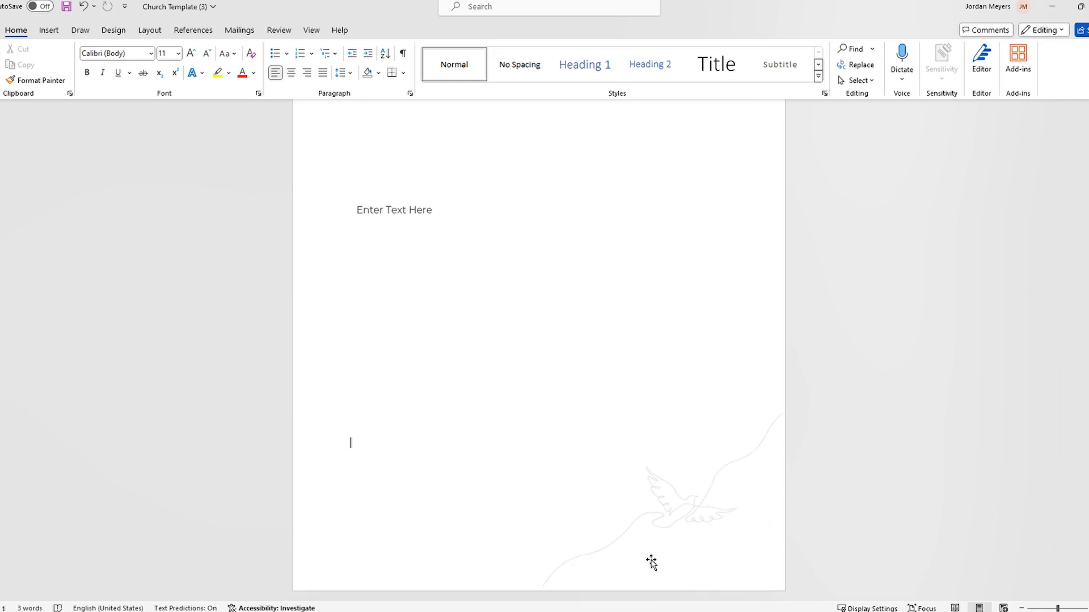
{"action": "mouse_move", "coordinate": [743, 457]}
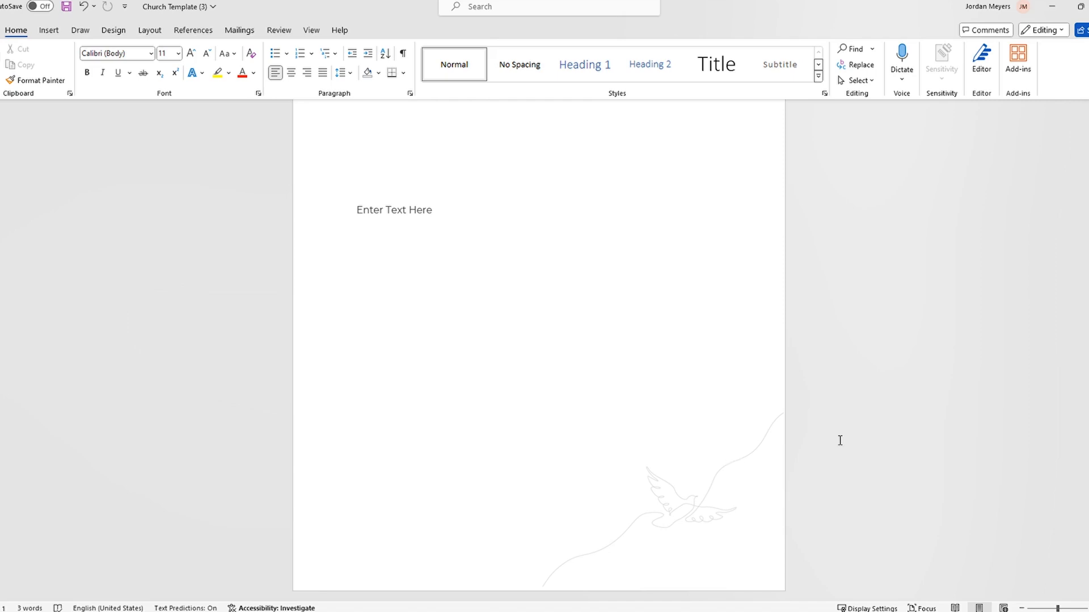
{"action": "left_click", "coordinate": [351, 443]}
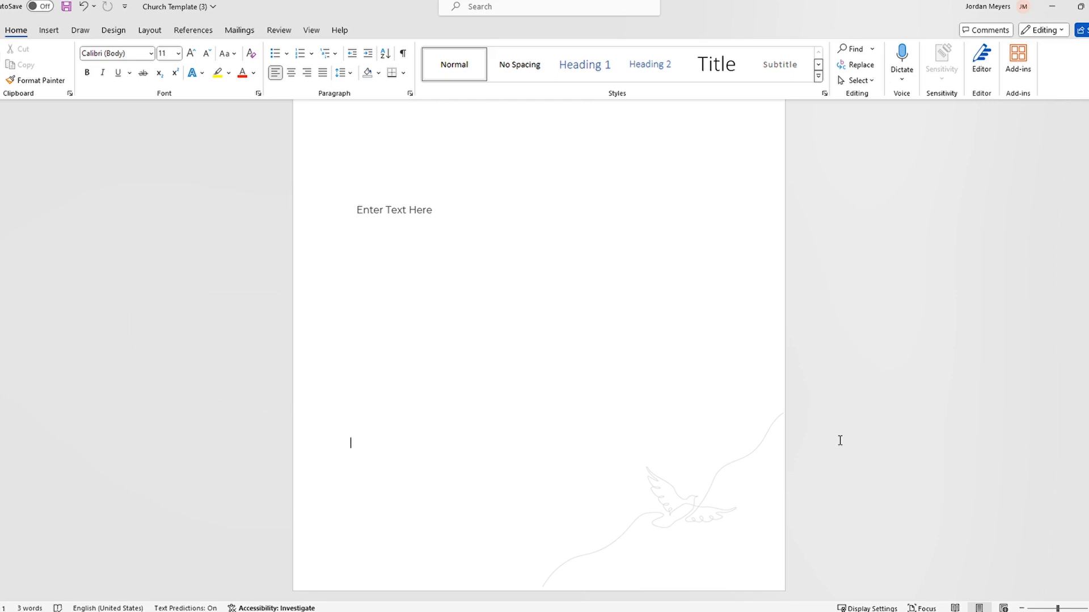
{"action": "mouse_move", "coordinate": [815, 245]}
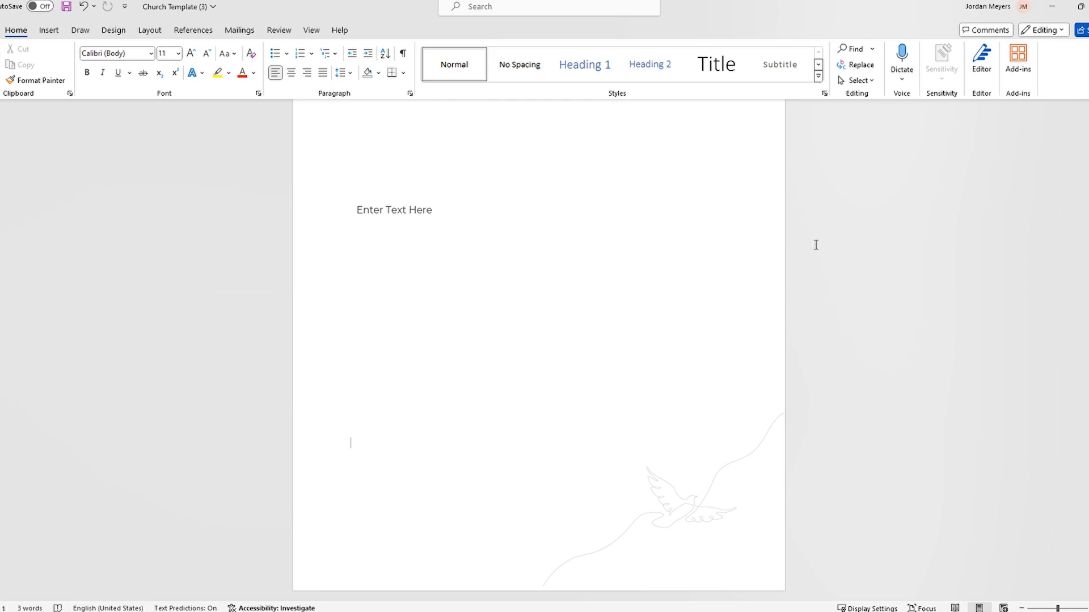